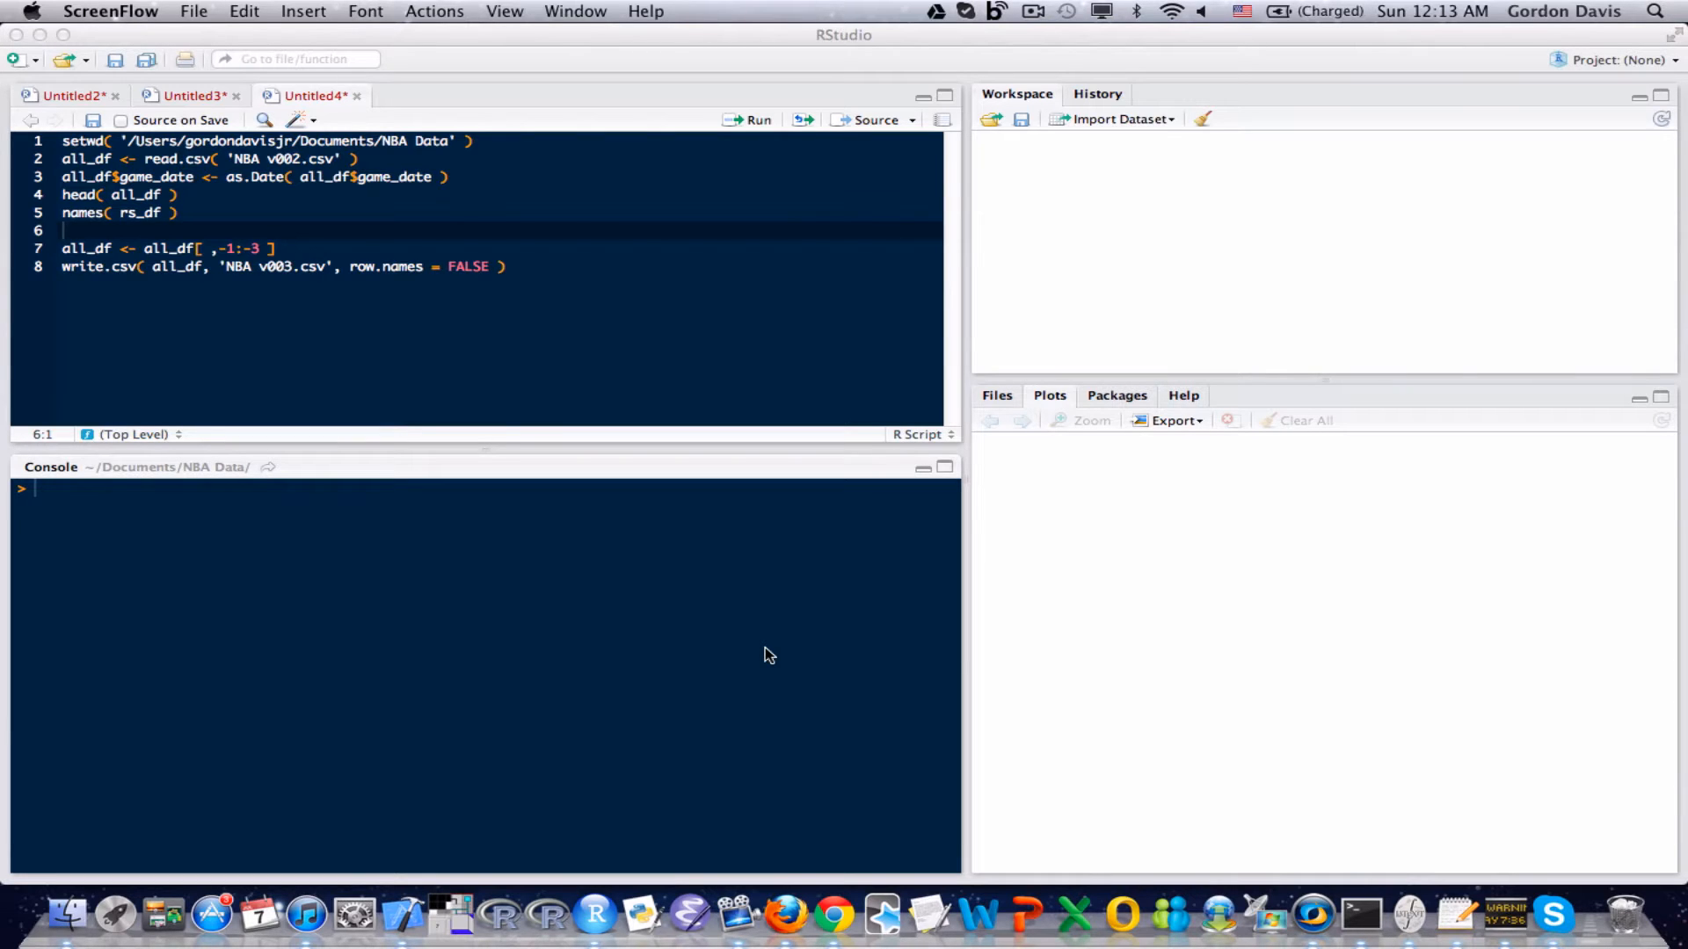
- Run lines 1-3 to set the NBA Data folder, read NBA v002.csv and convert game_date
click(178, 195)
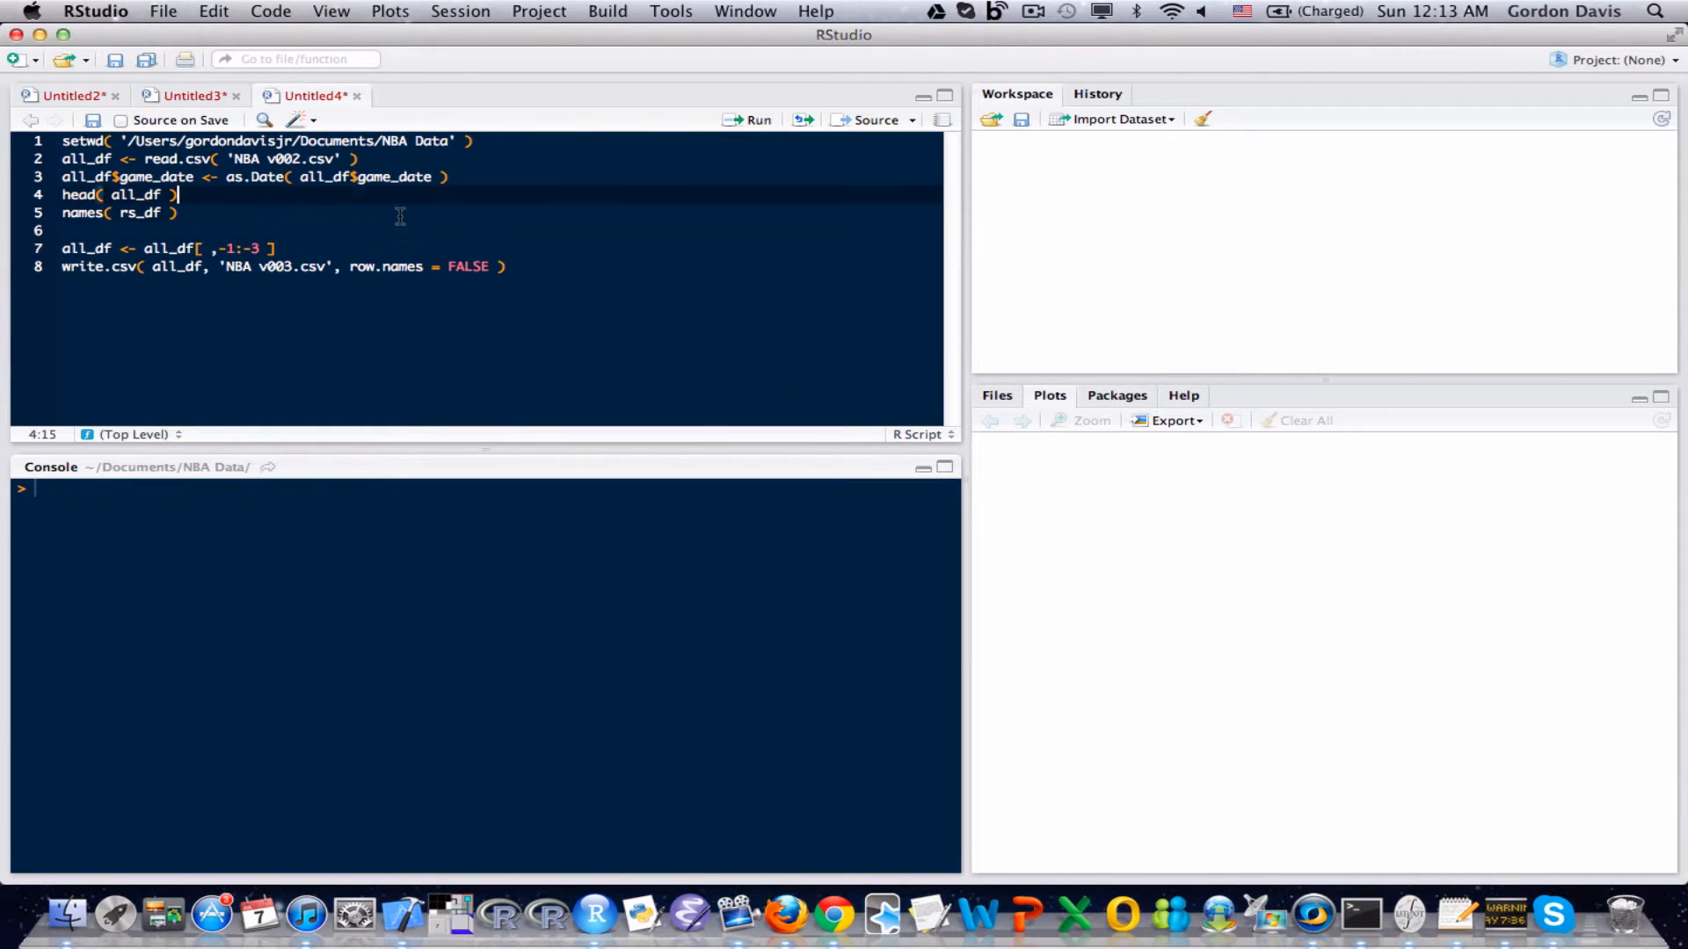
click(80, 141)
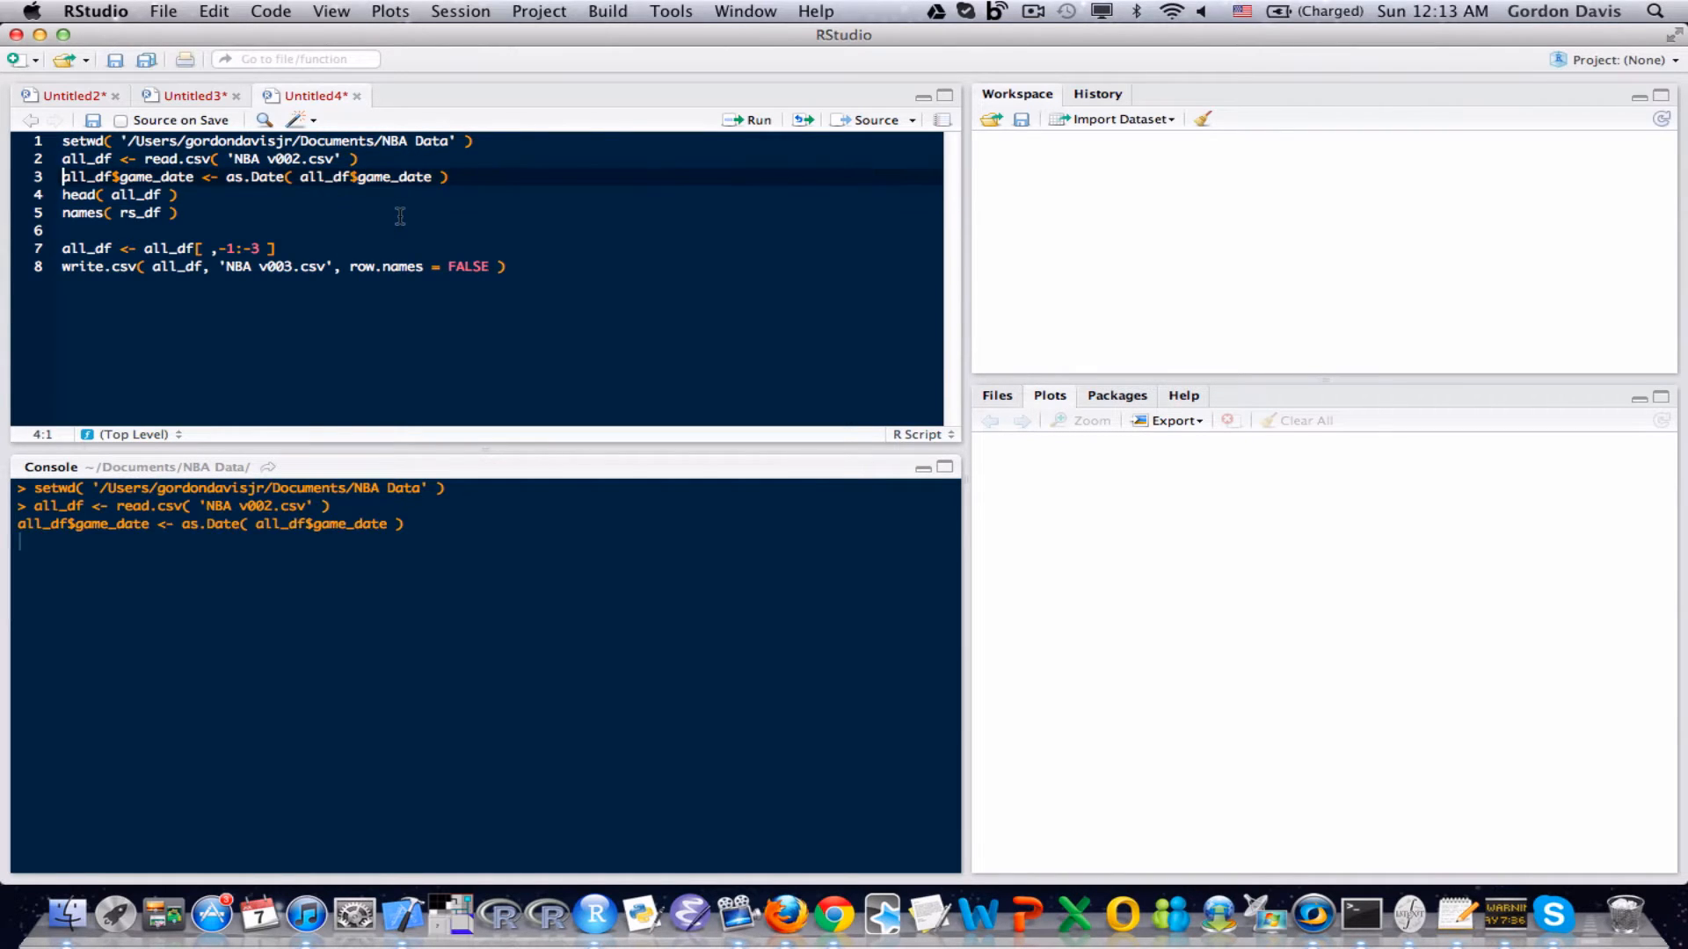
- Run head(all_df) to print the first six player rows, then move below the column names line
click(756, 120)
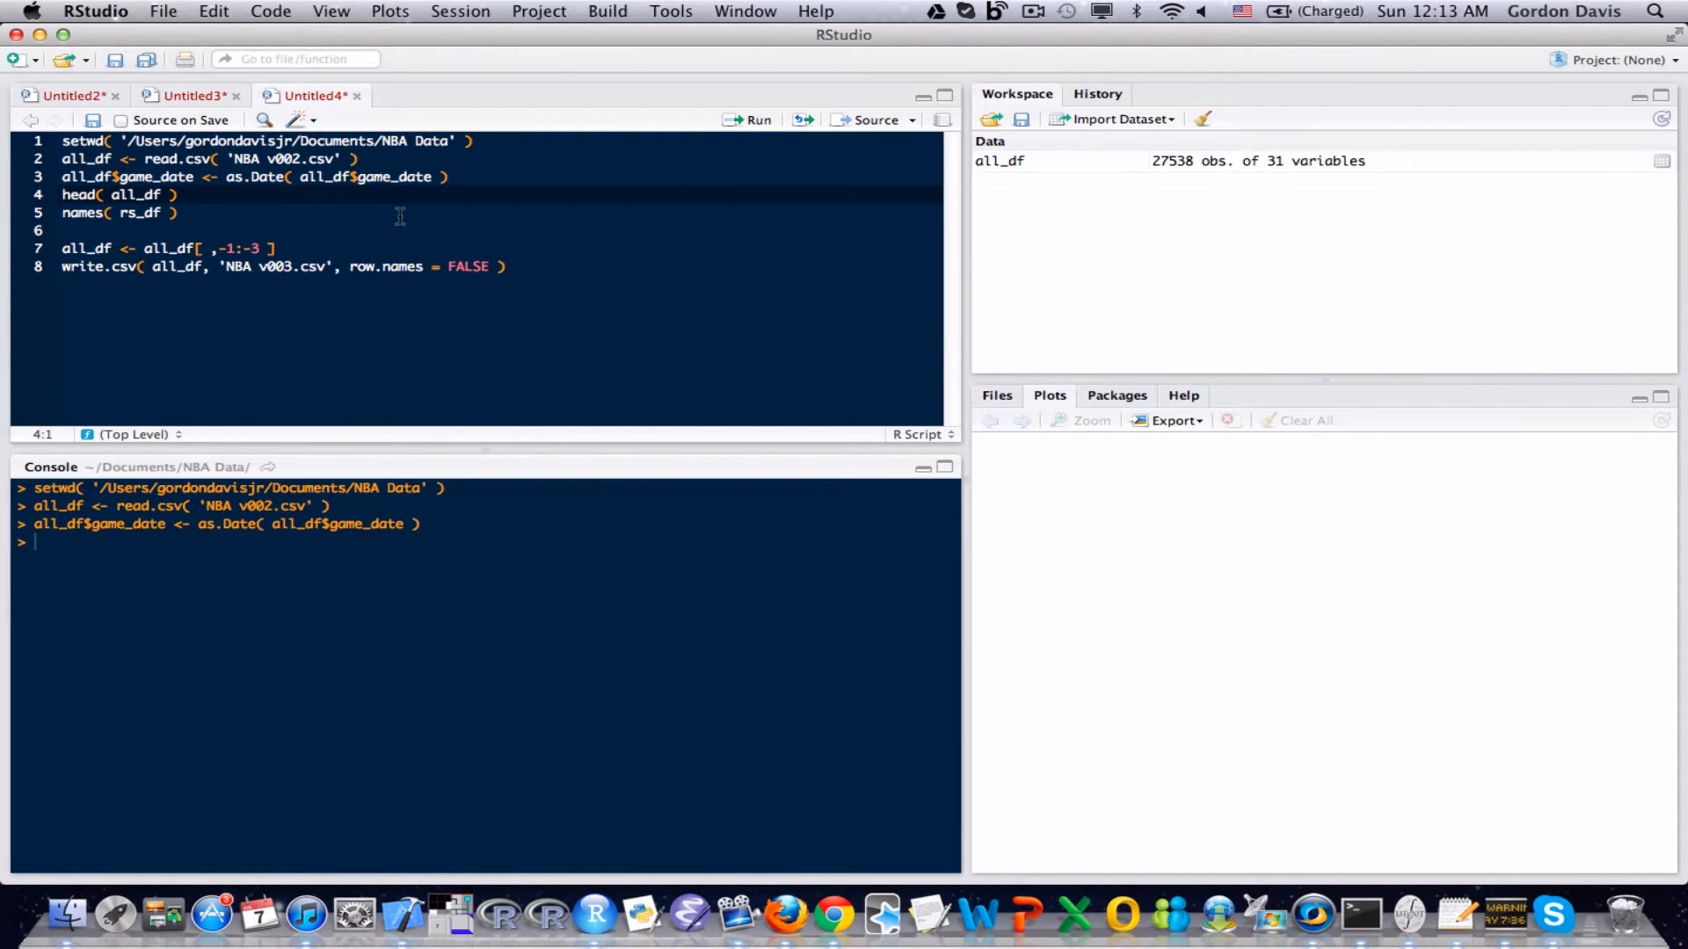
click(758, 119)
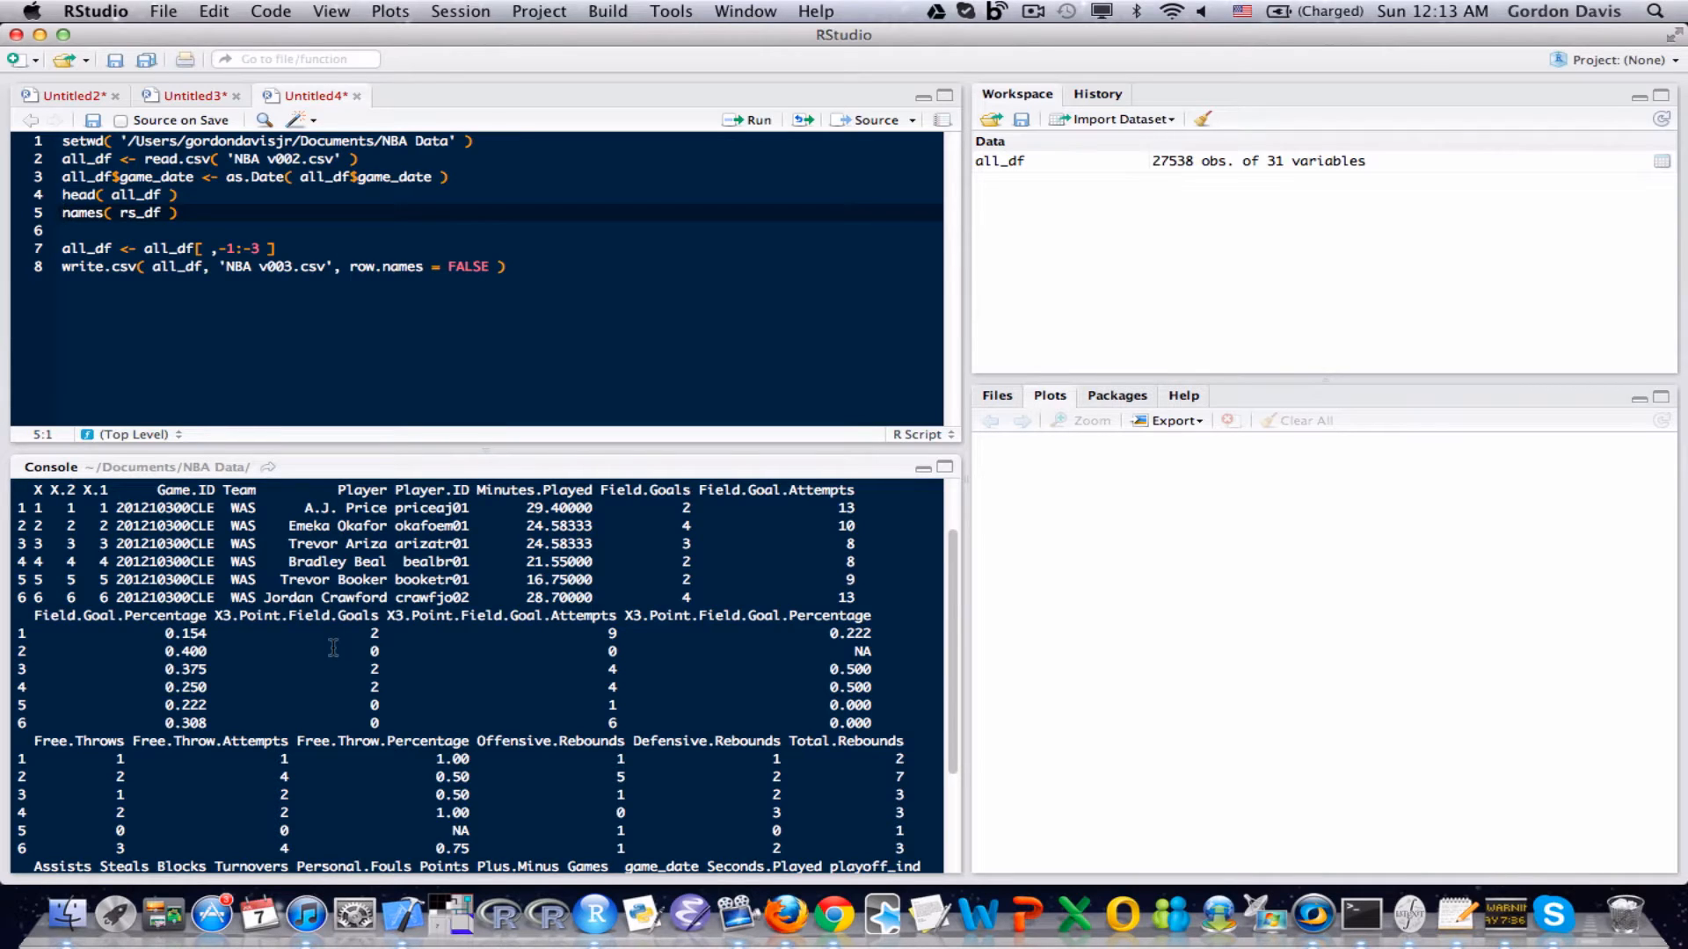
click(63, 248)
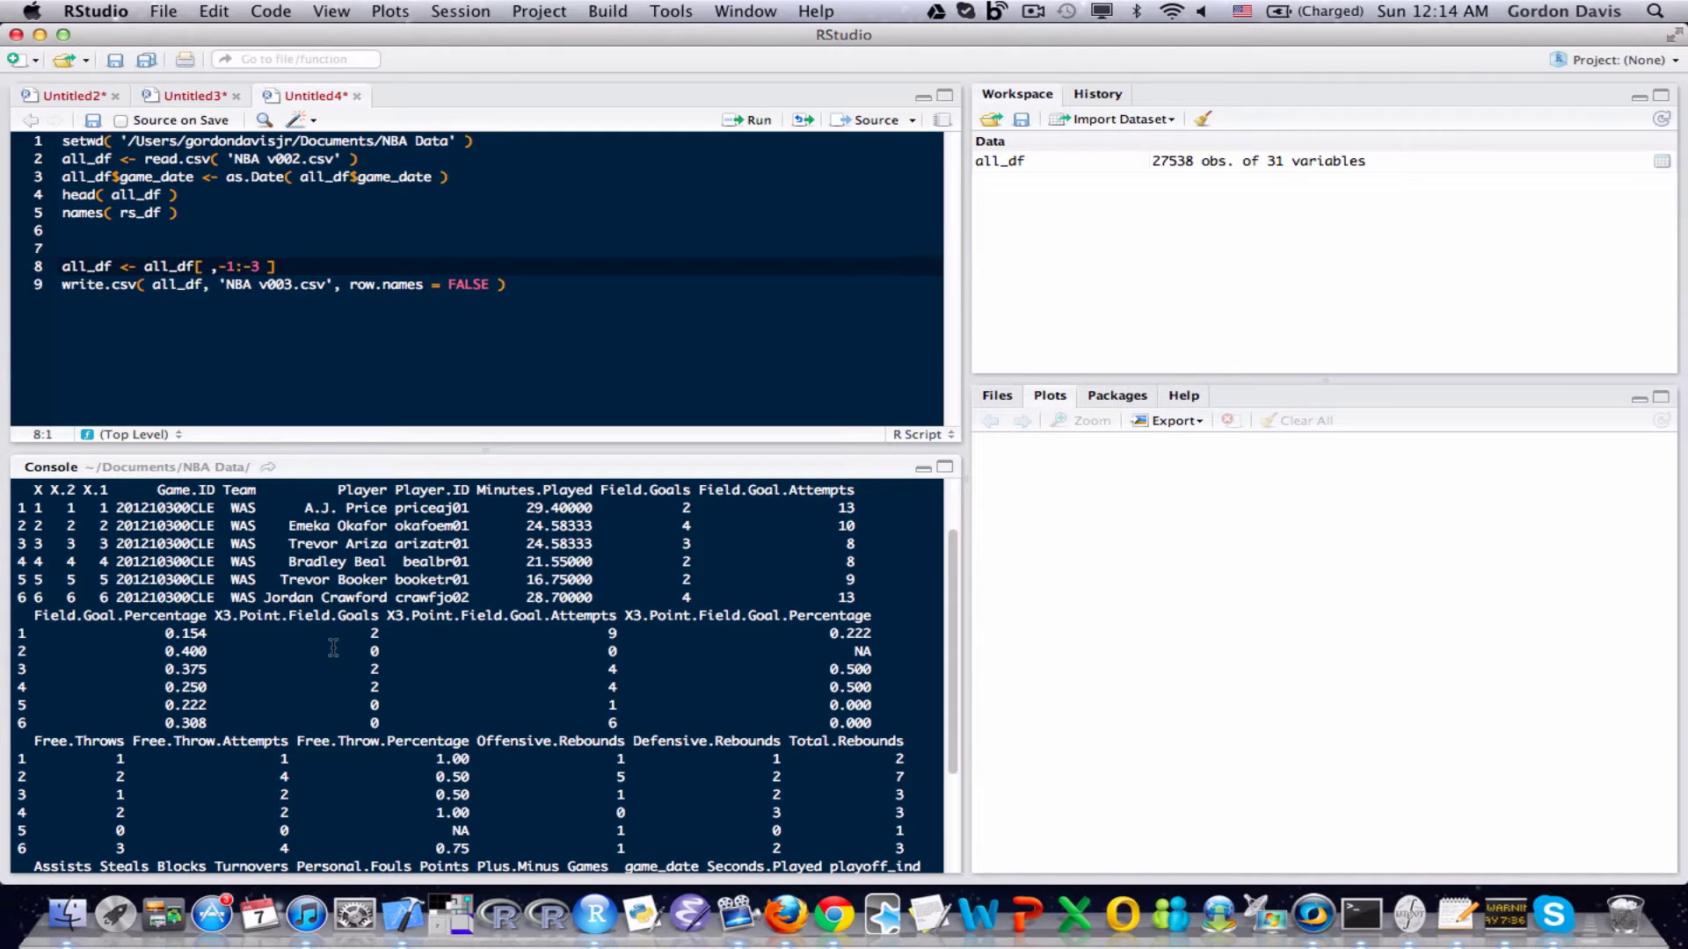
- Enter -1:-3 on the blank line and run it to see -1 -2 -3
text(-1:-3)
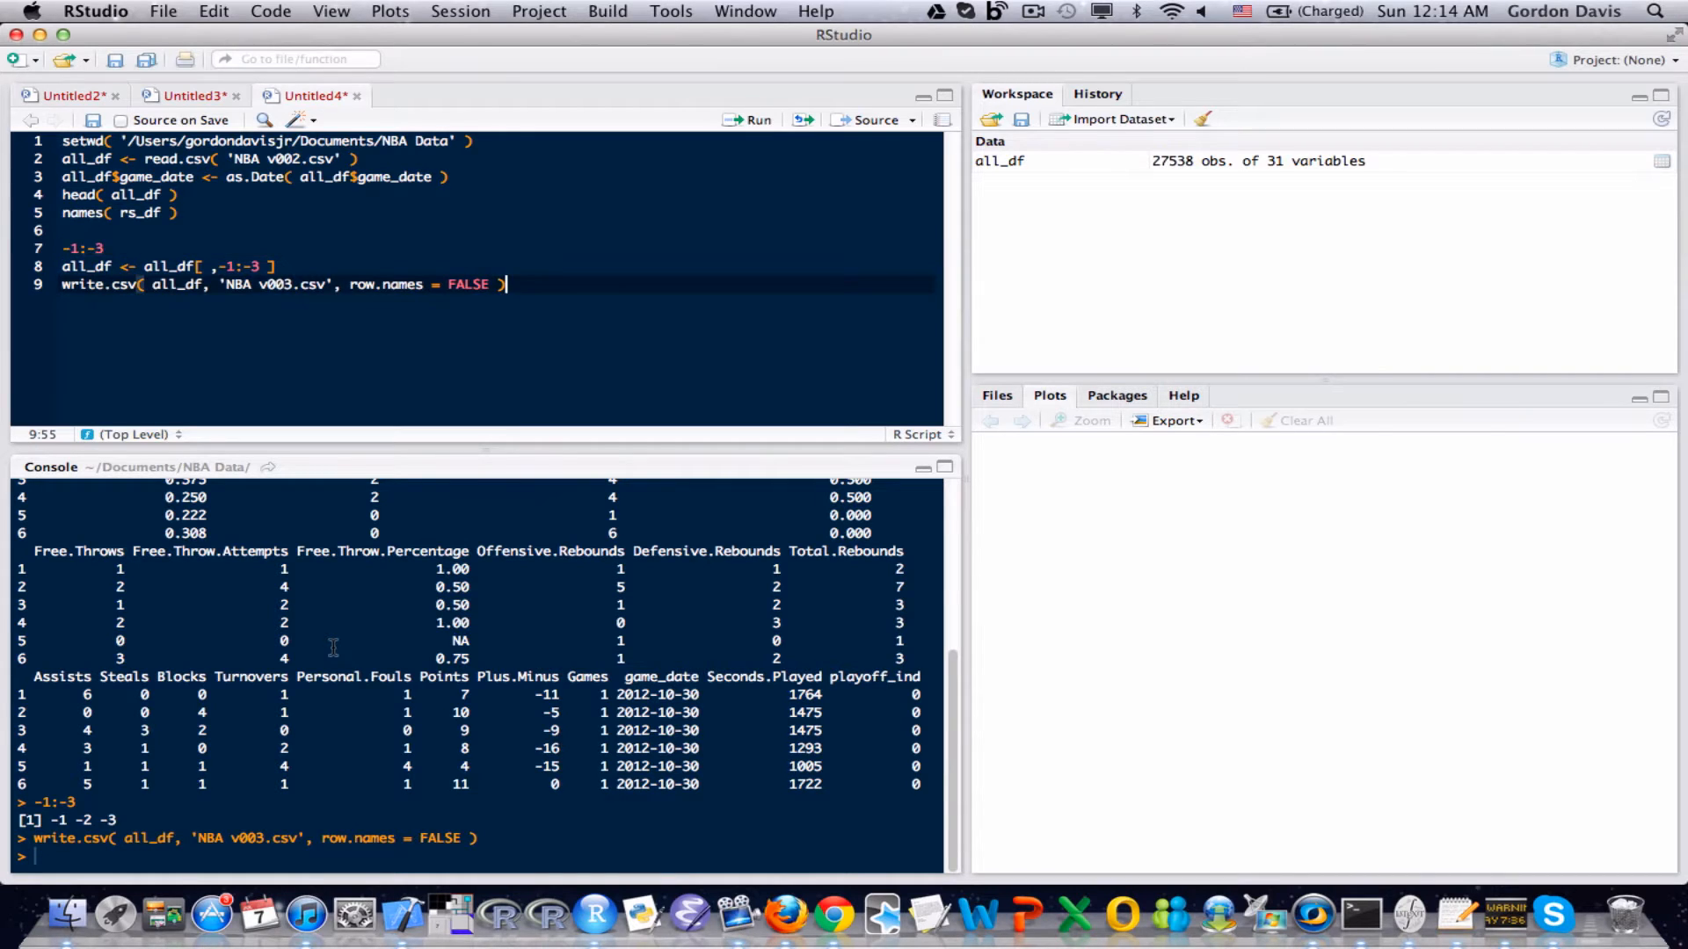
click(65, 248)
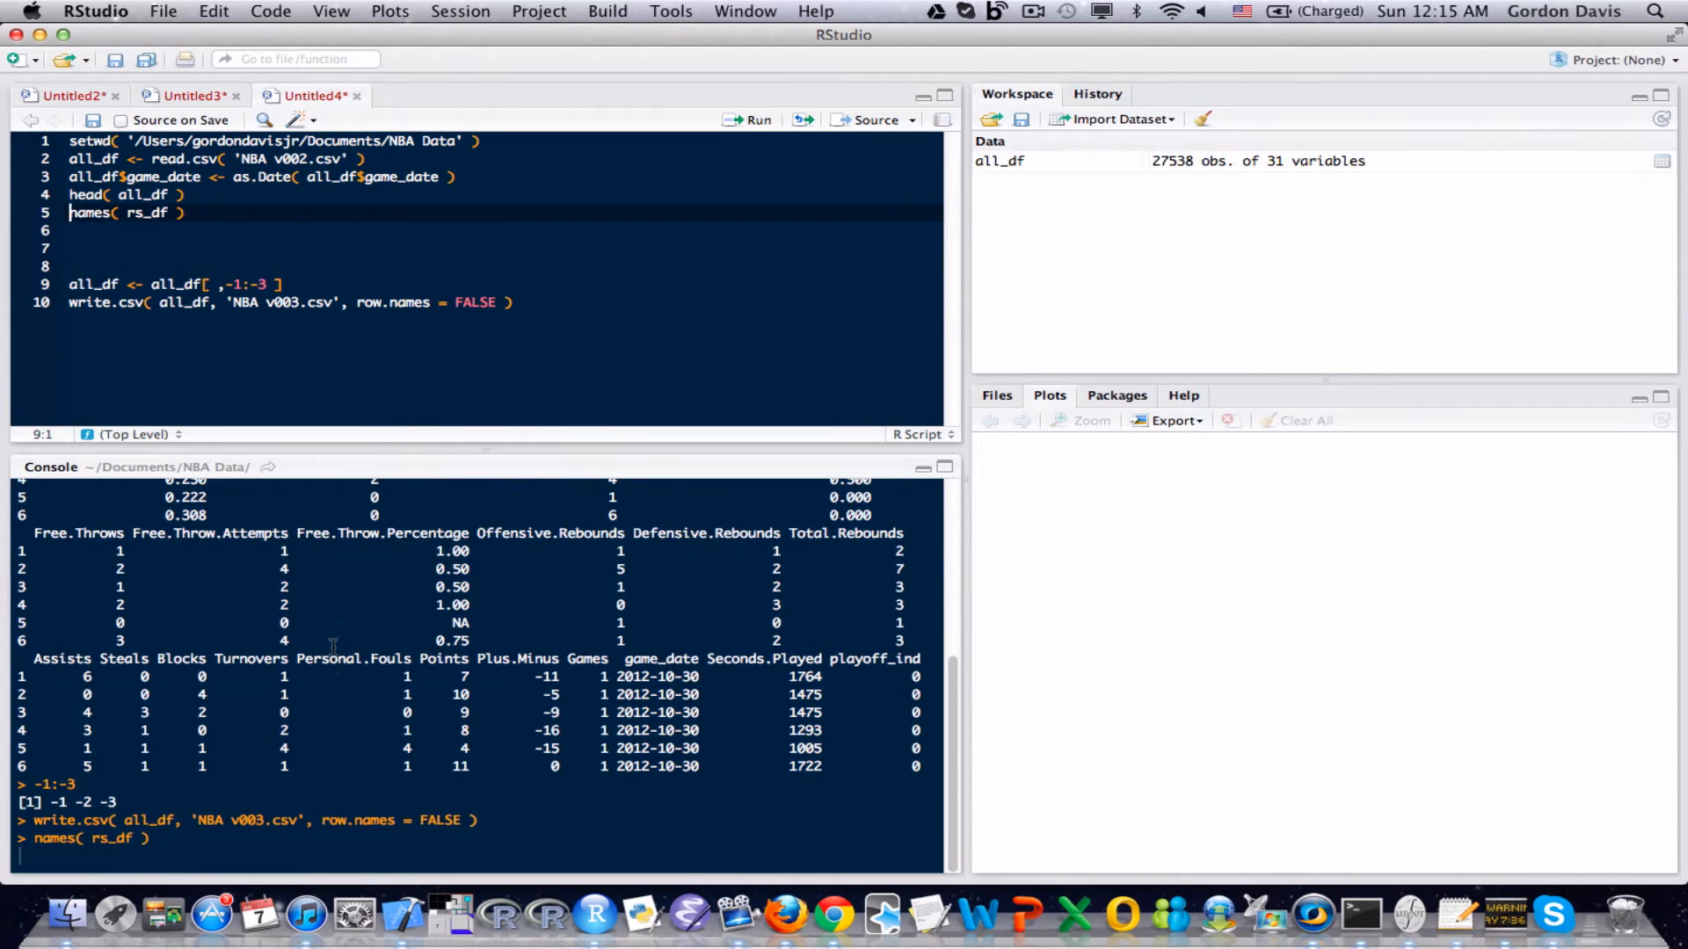
- Run names(rs_df), then rerun as names(all_df) to list the 28 remaining columns
text(all)
key(Return)
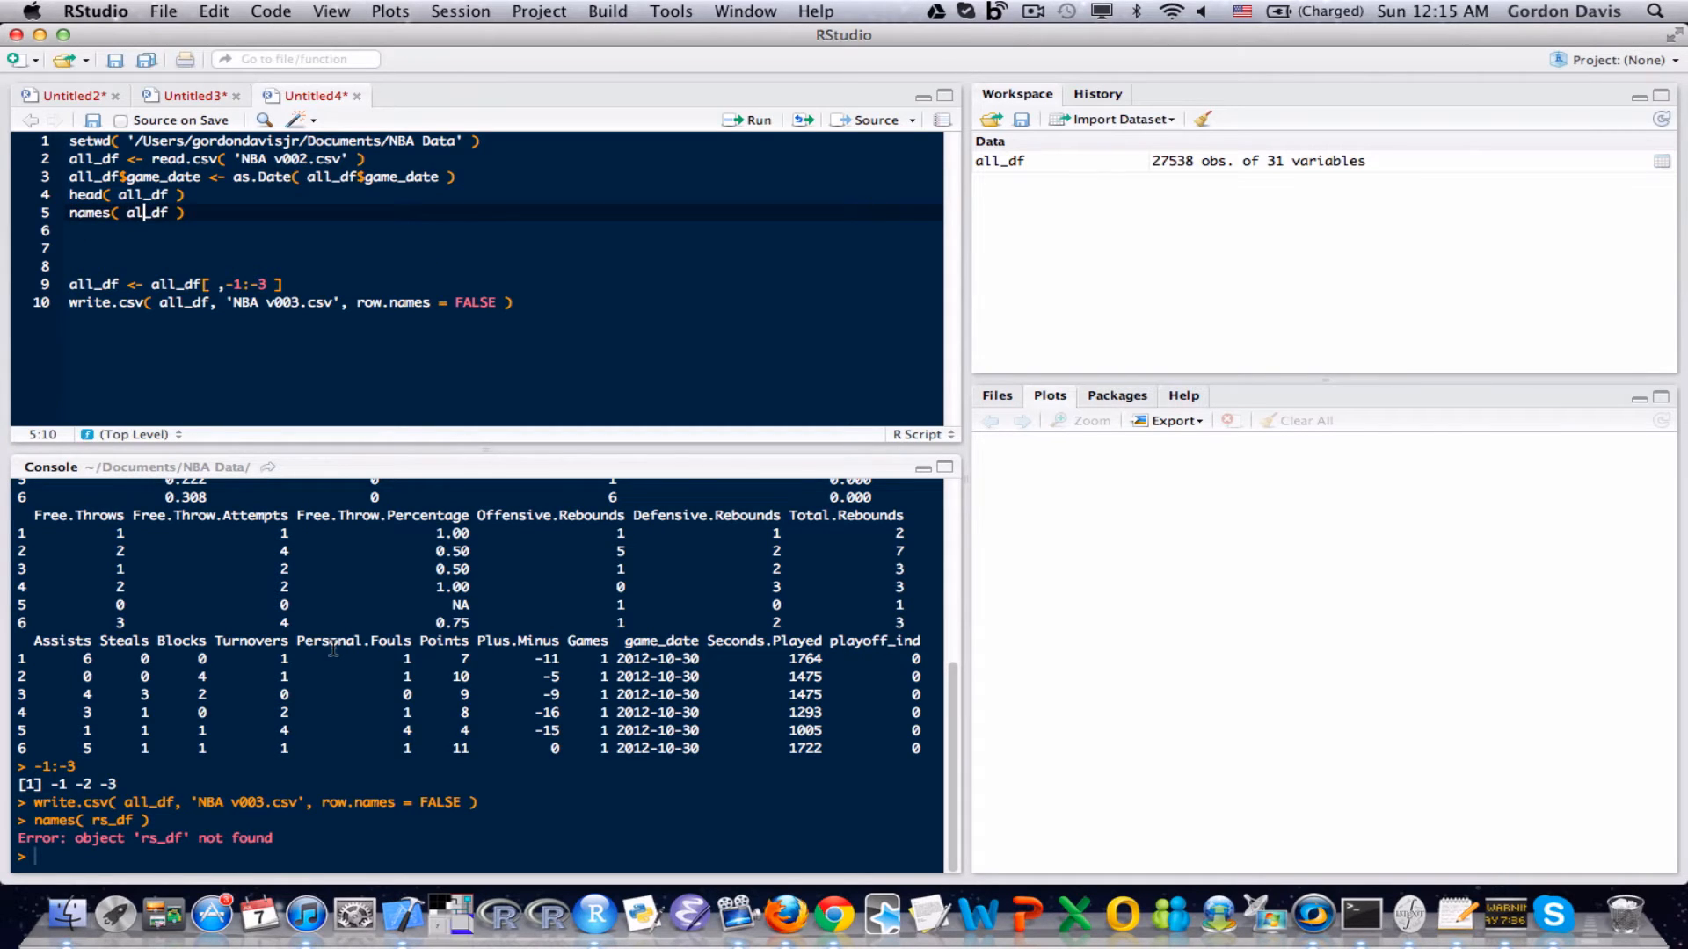
text(l)
key(Return)
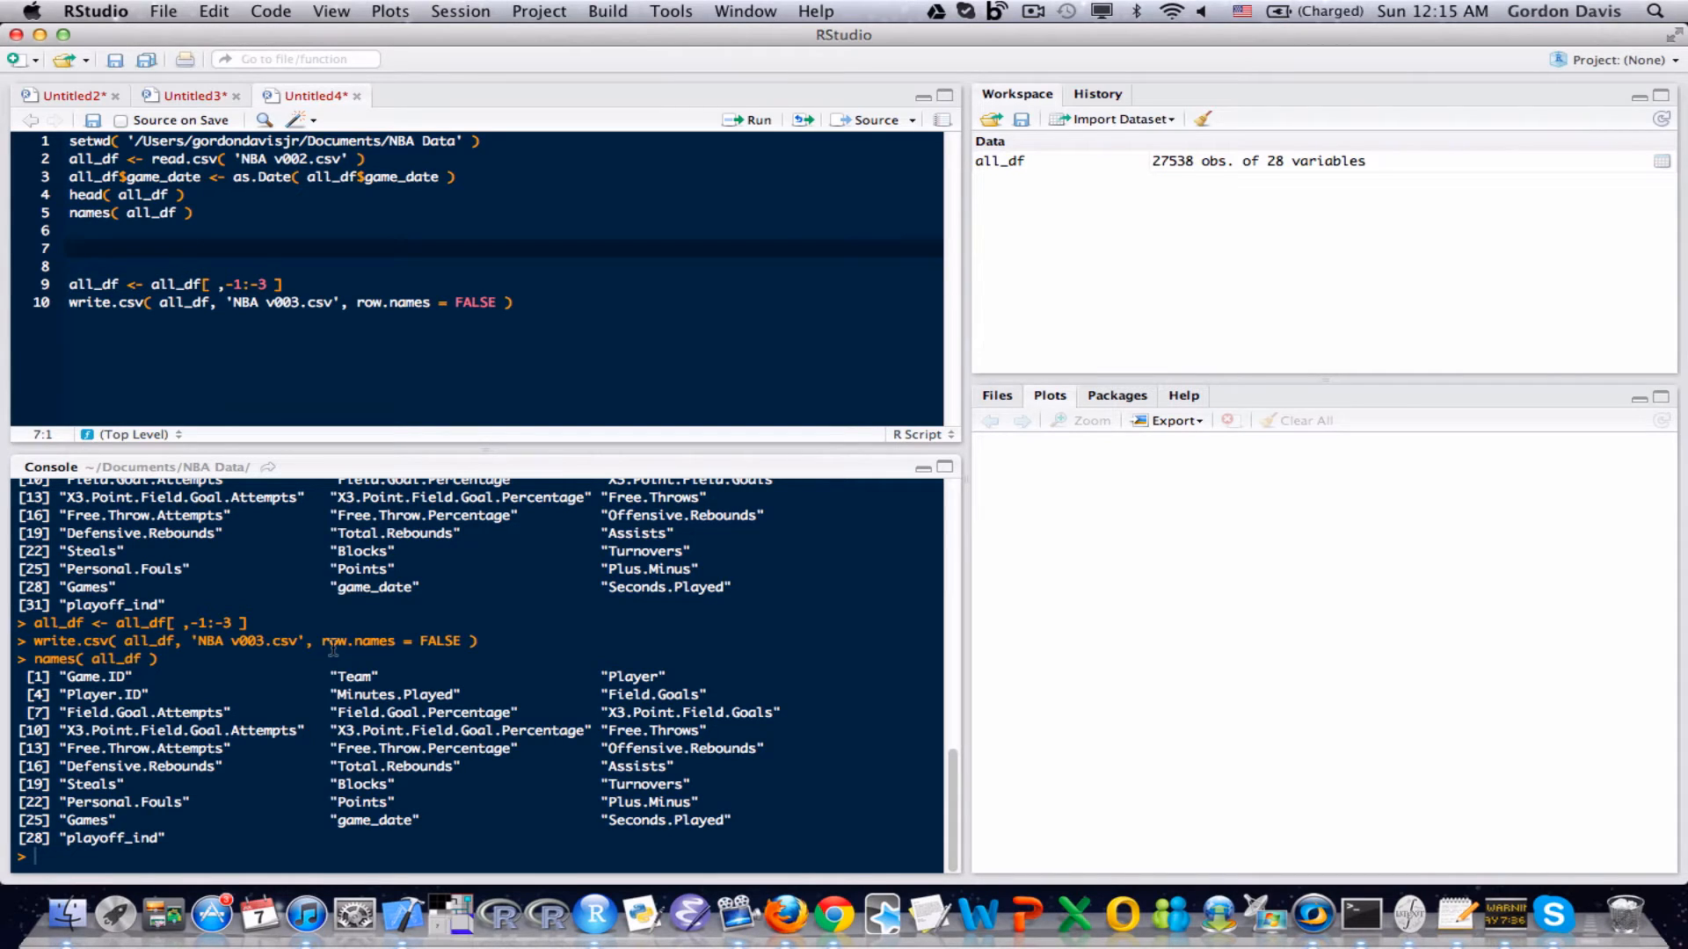
- Write rs_df <- all_df[ all_df$playoff_ind == 0, ], run it, and go fix the all-df typo
text(rs_df <-)
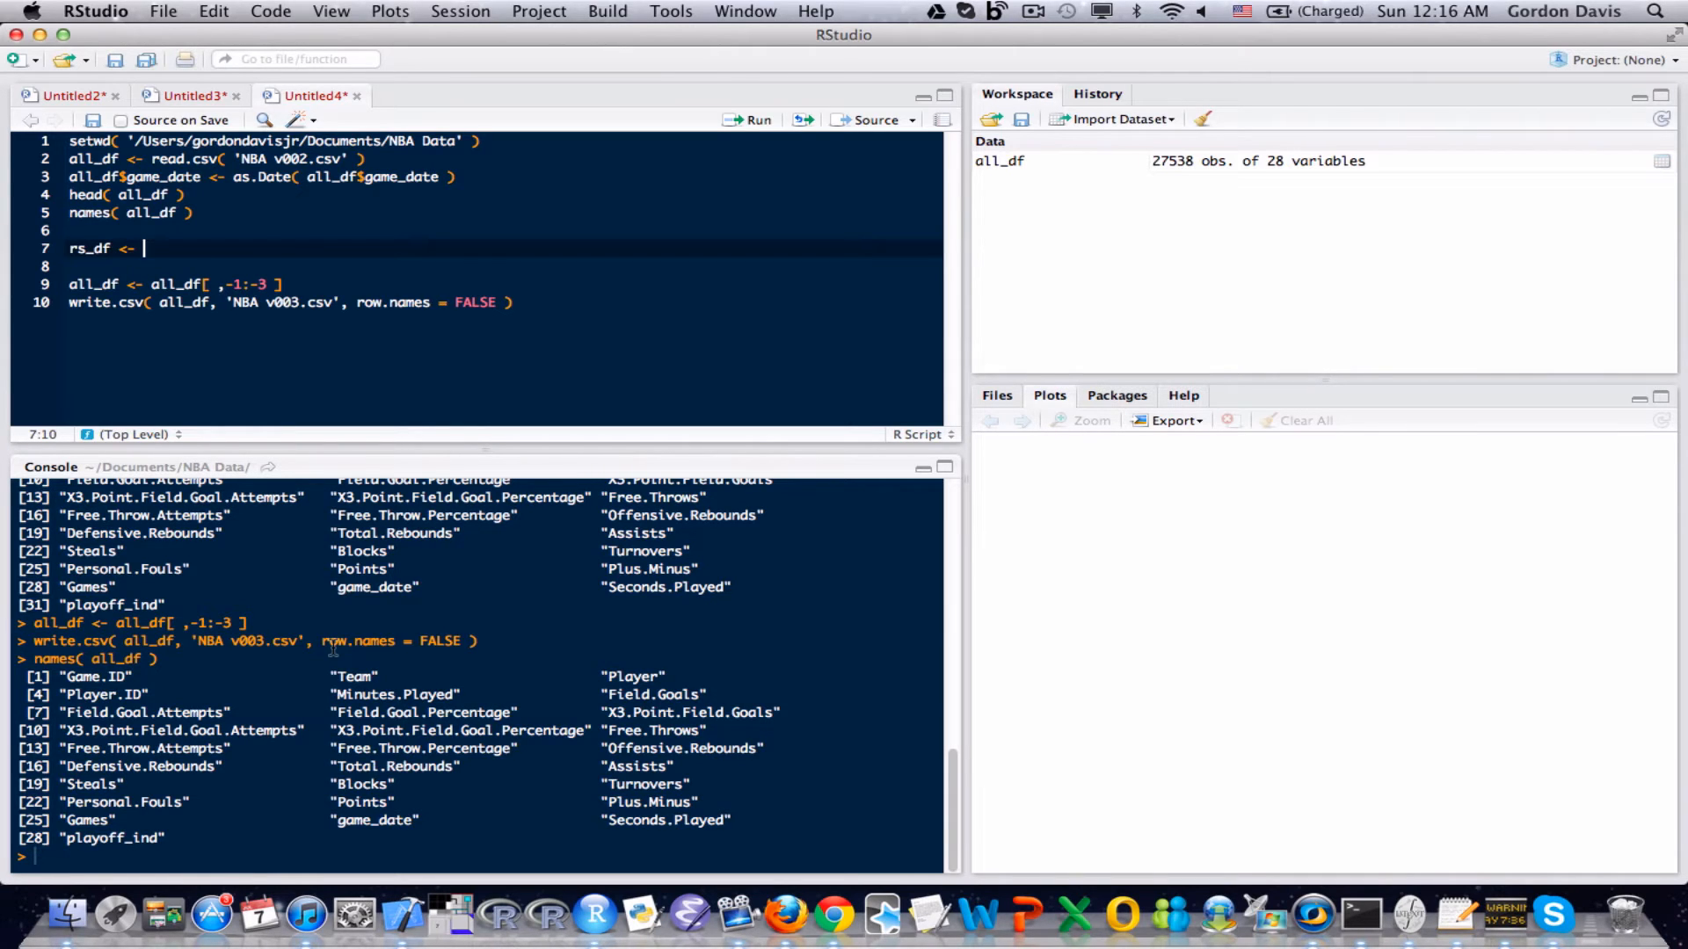
text(all_df)
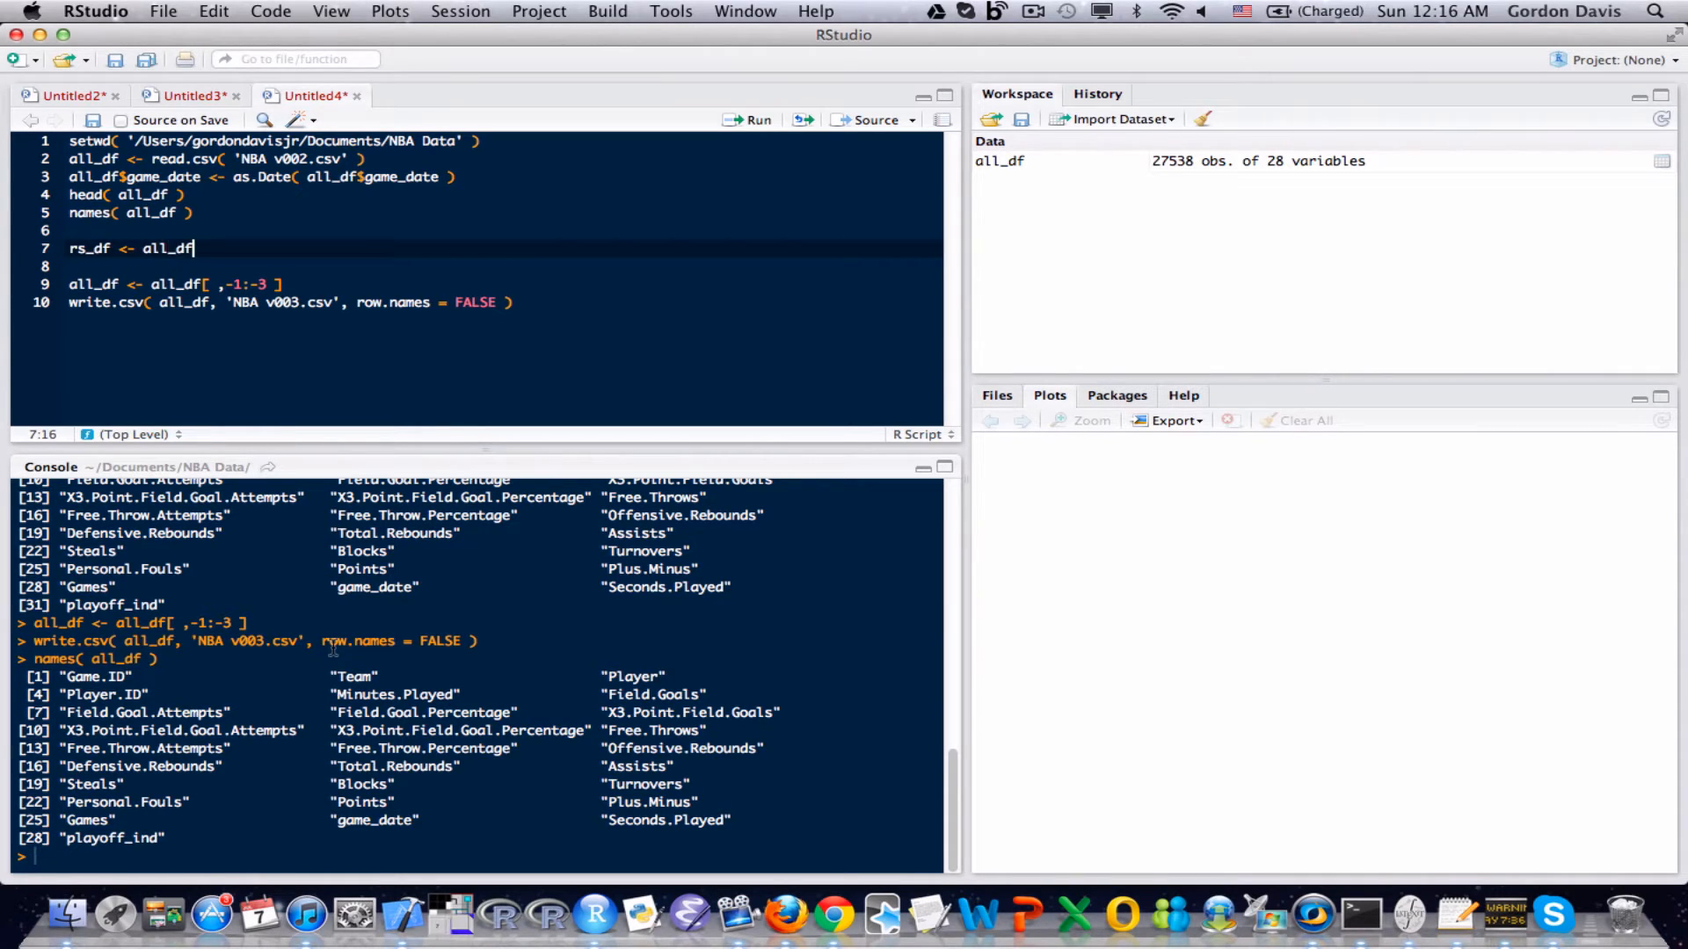
text([ all)
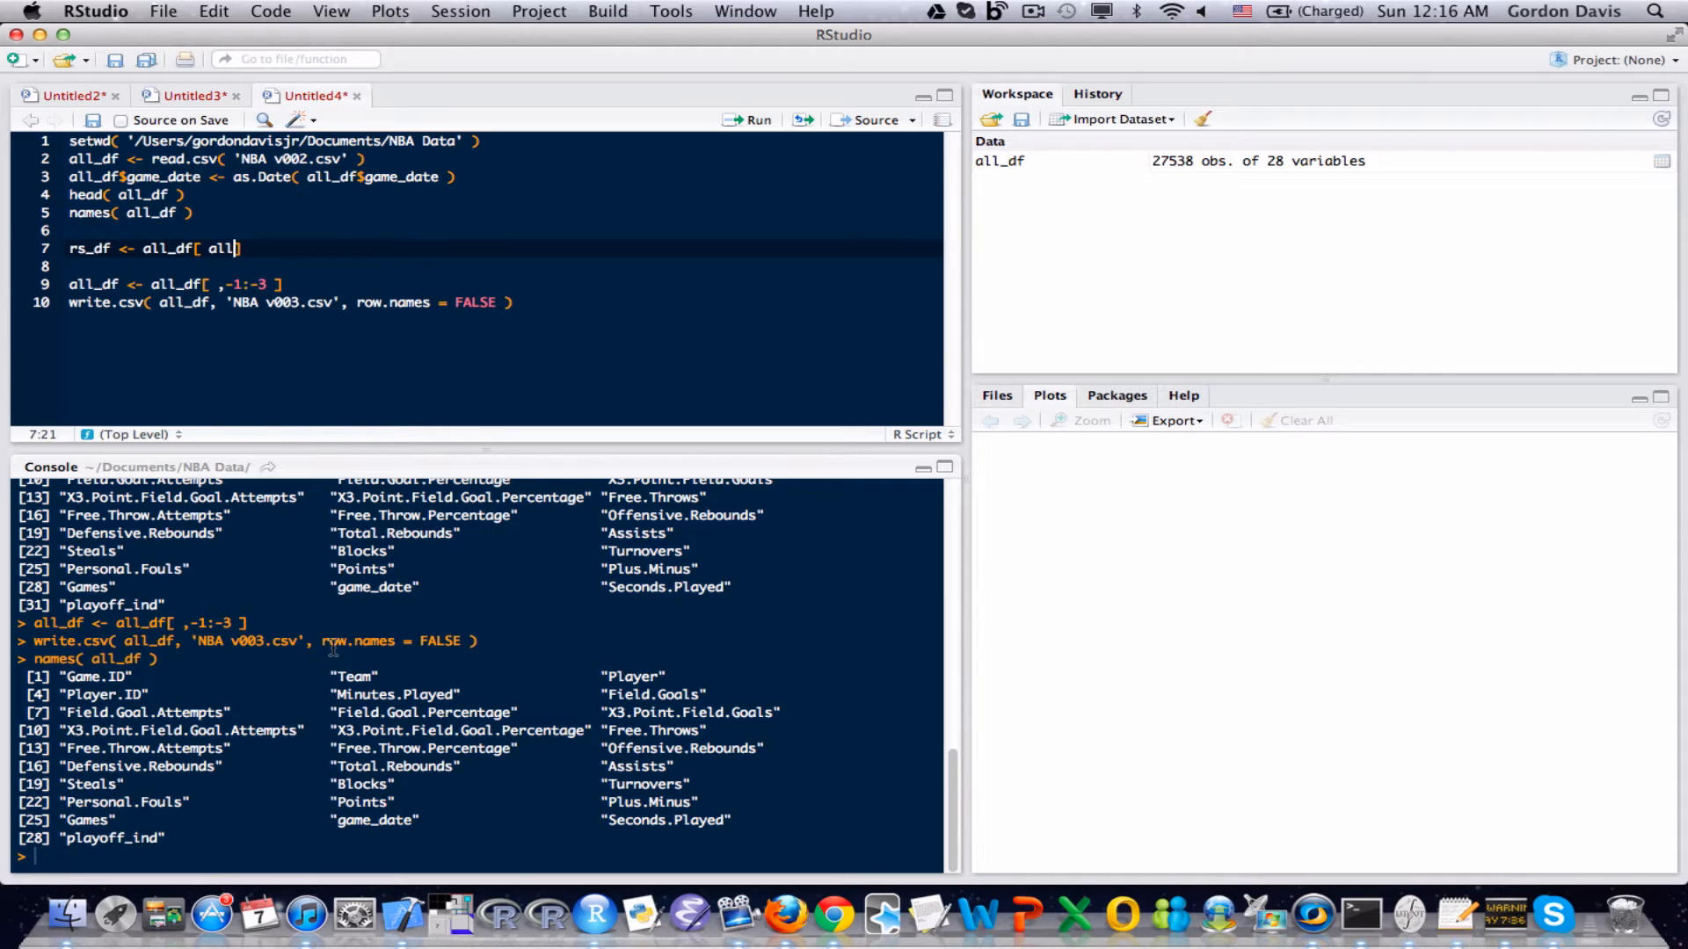
text(df$)
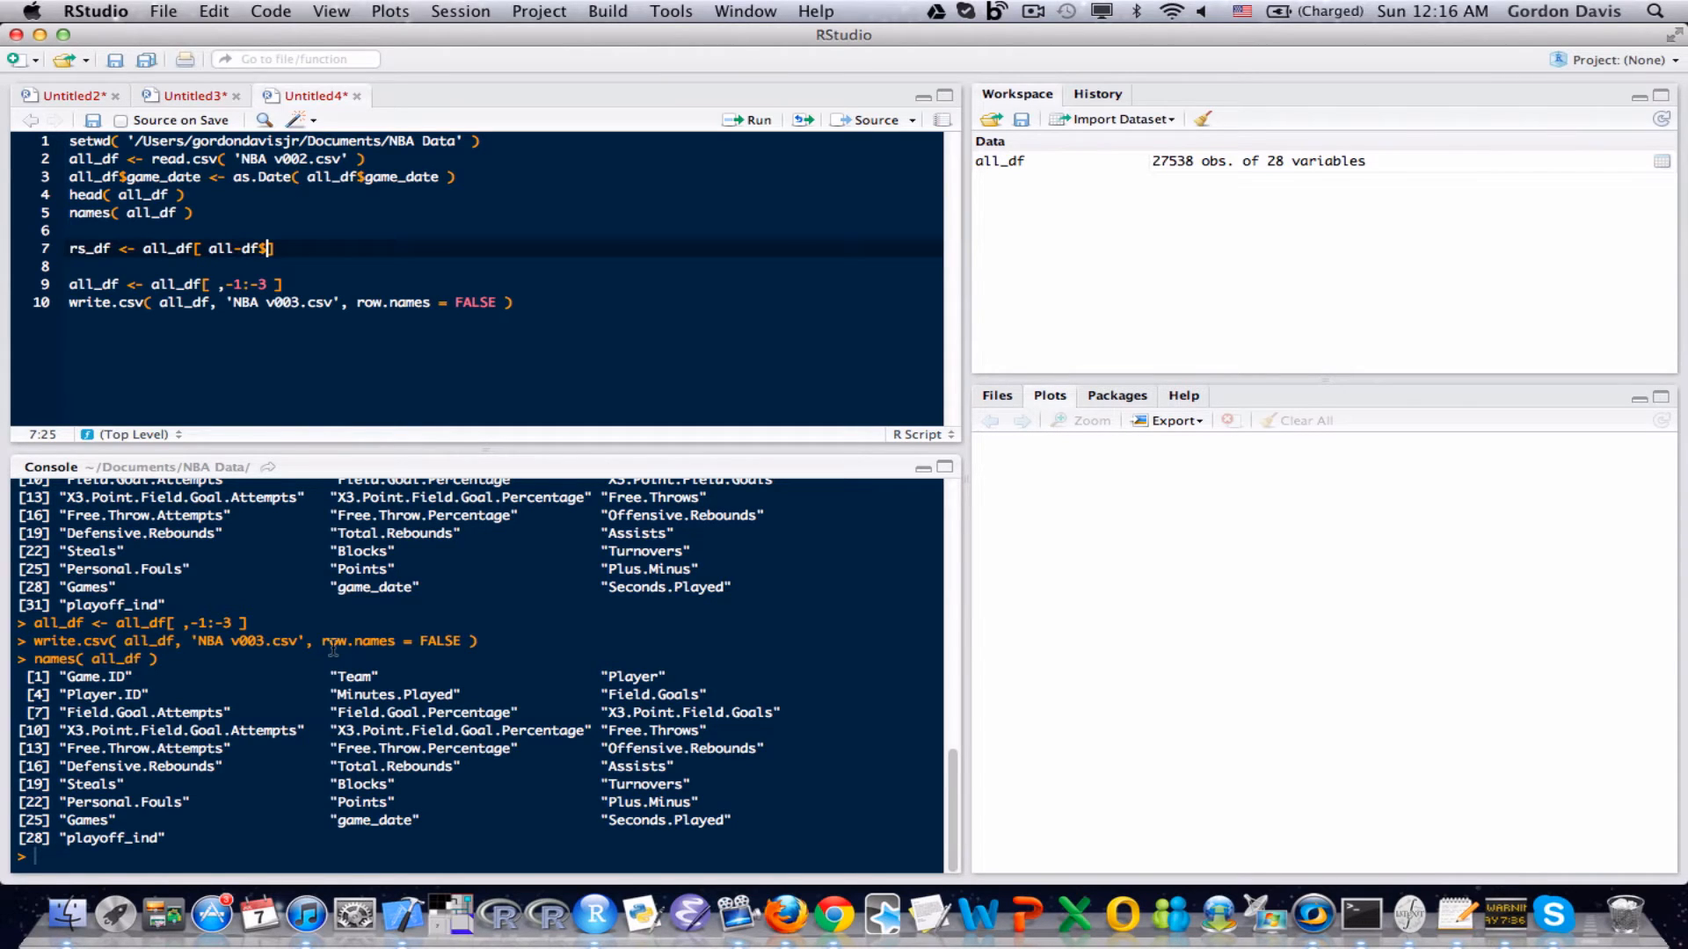
text(playoff_ind == 0)
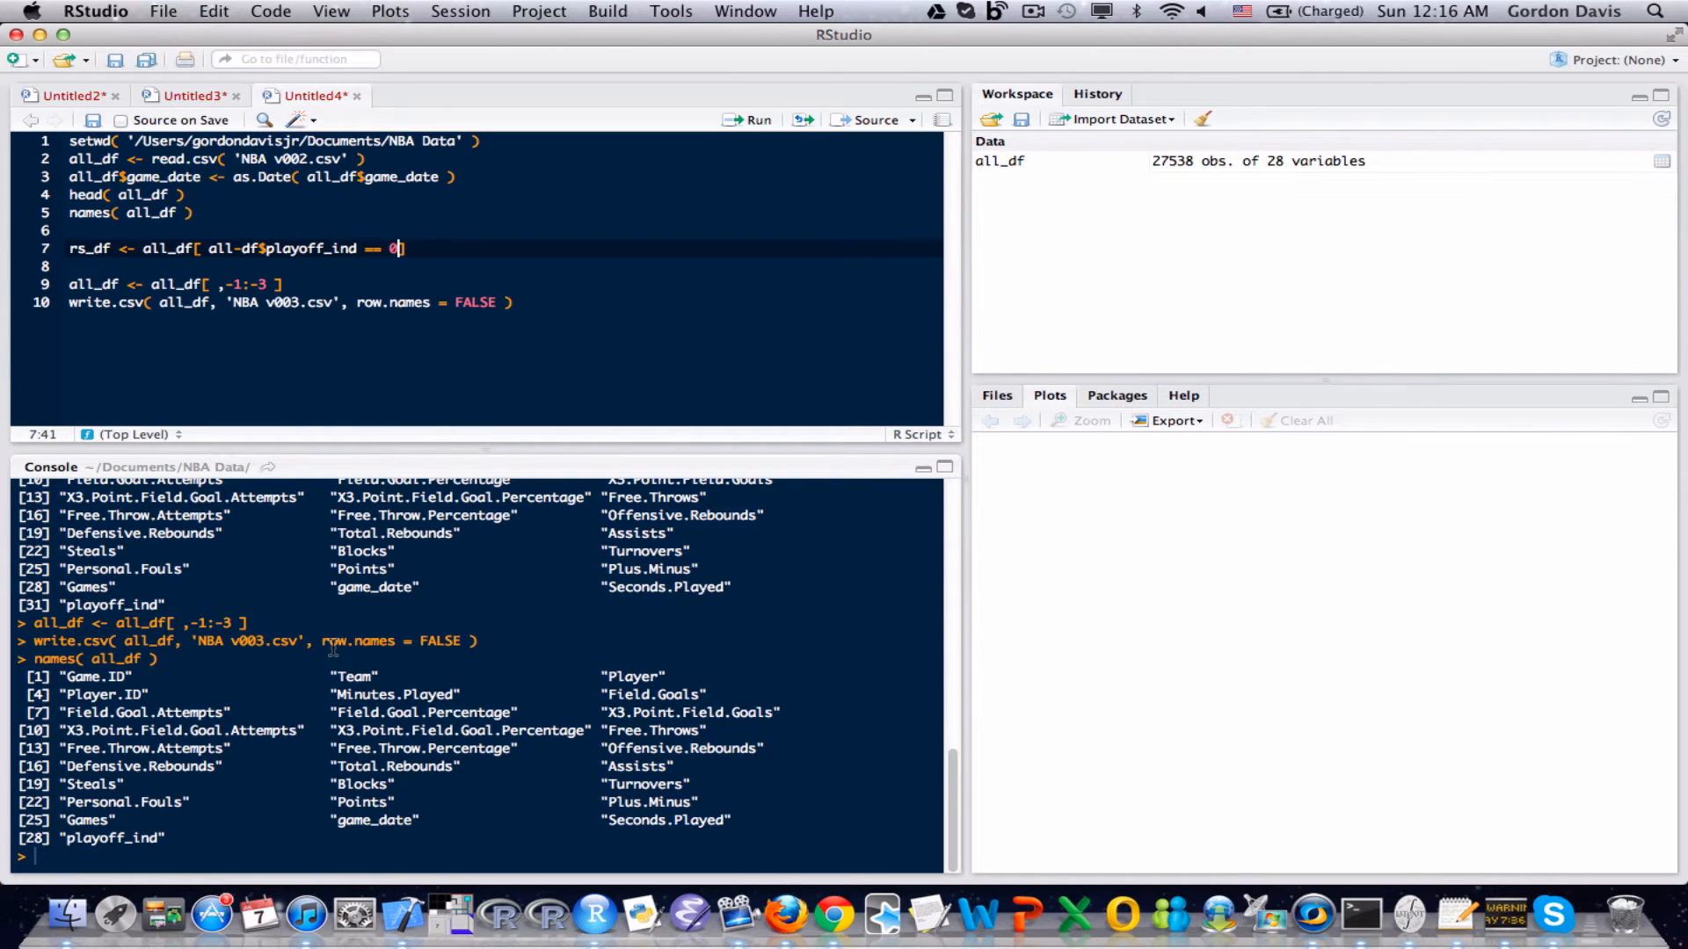
text(, ])
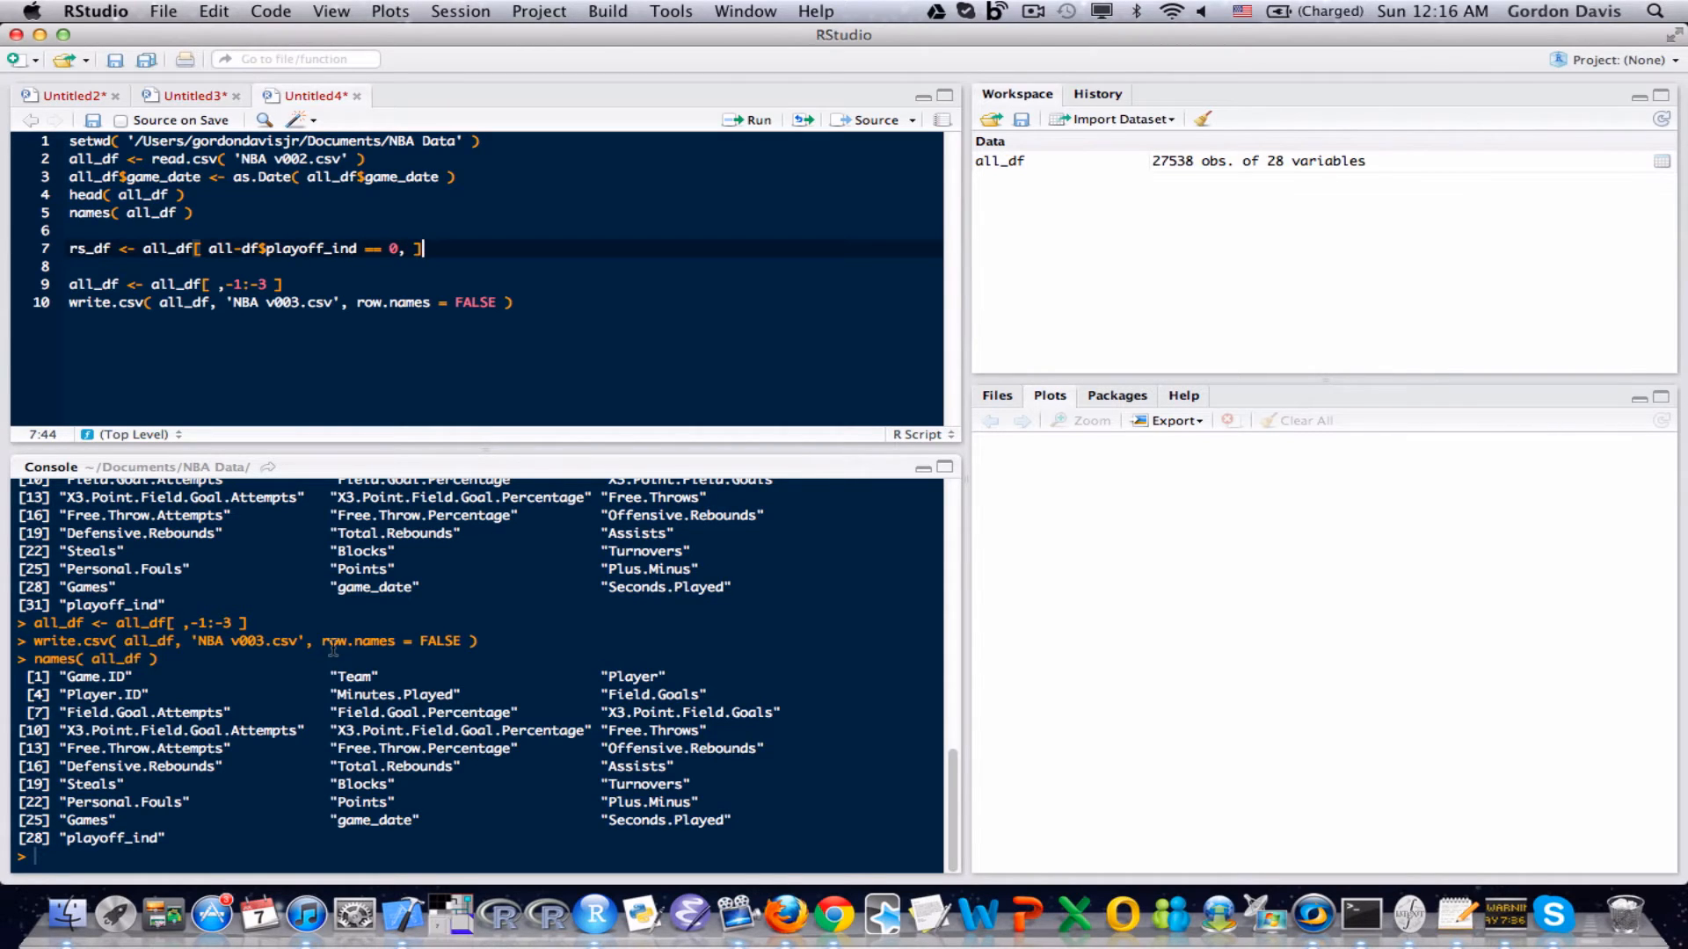
click(754, 120)
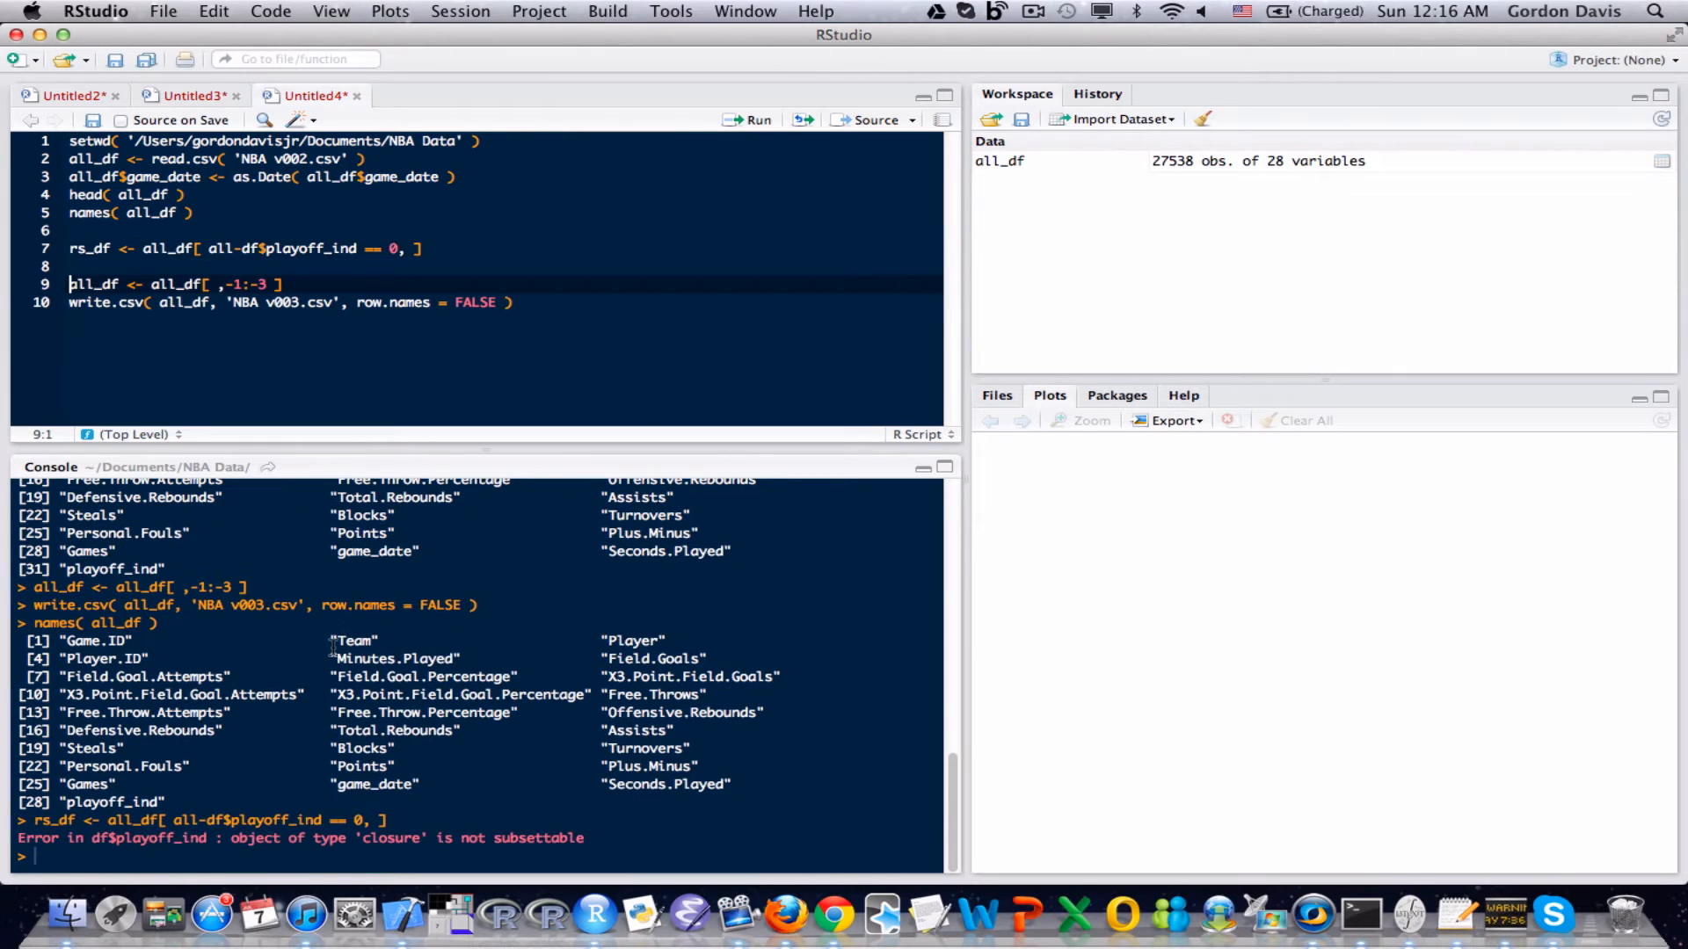
click(76, 231)
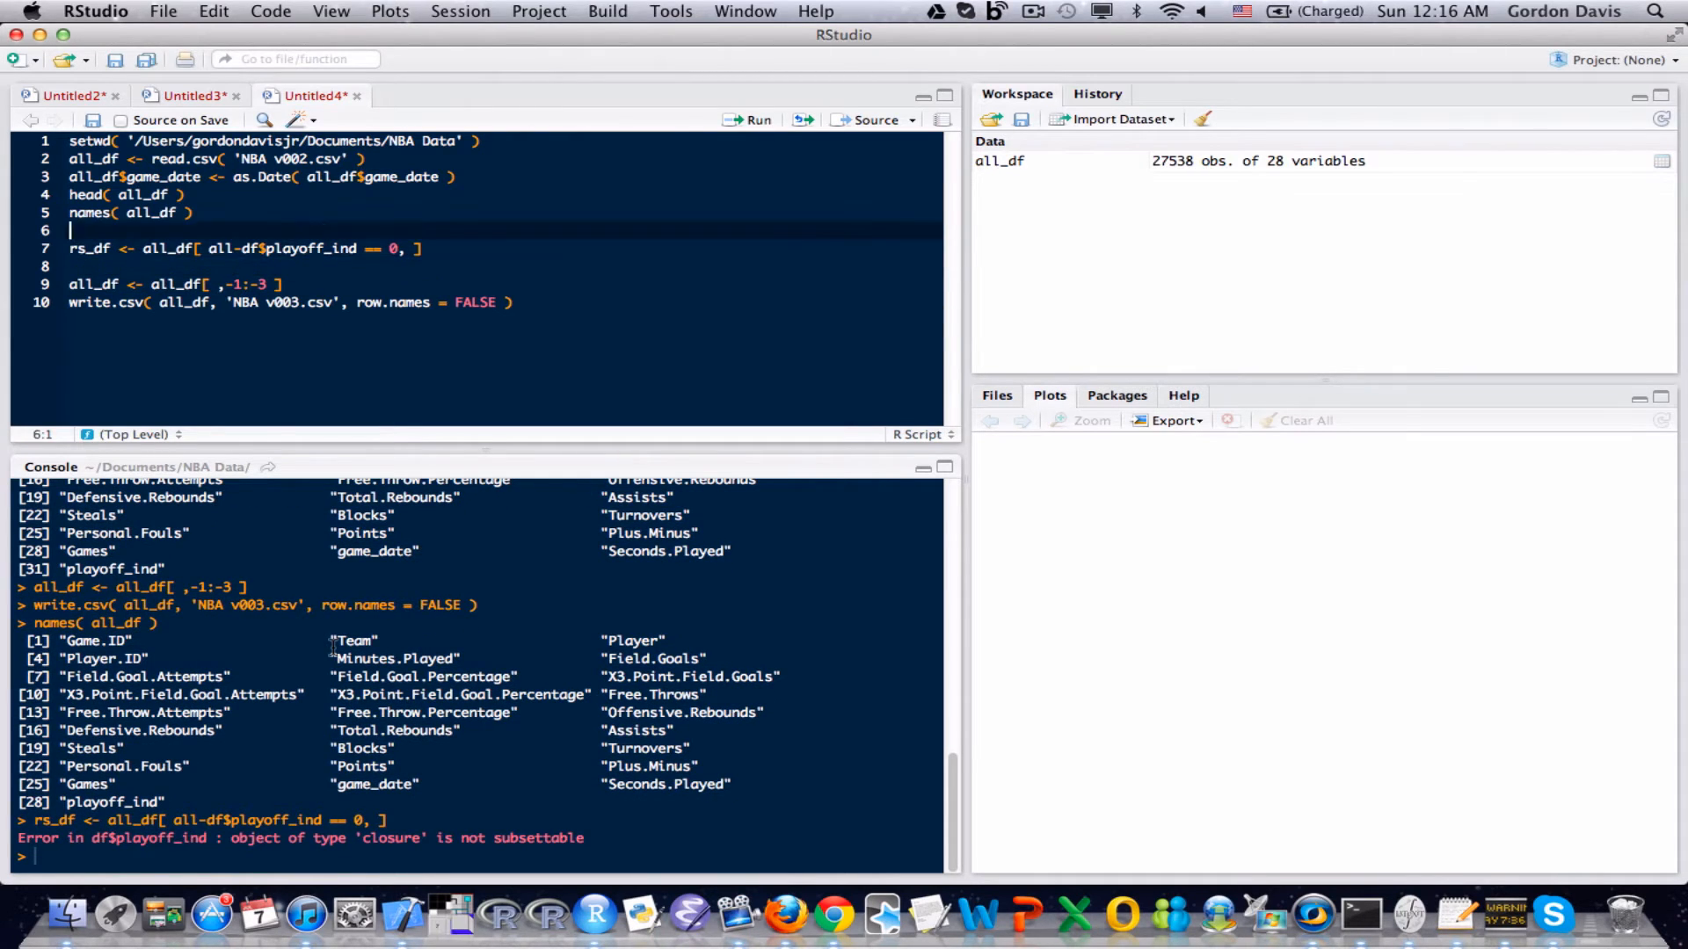
click(233, 247)
text(_)
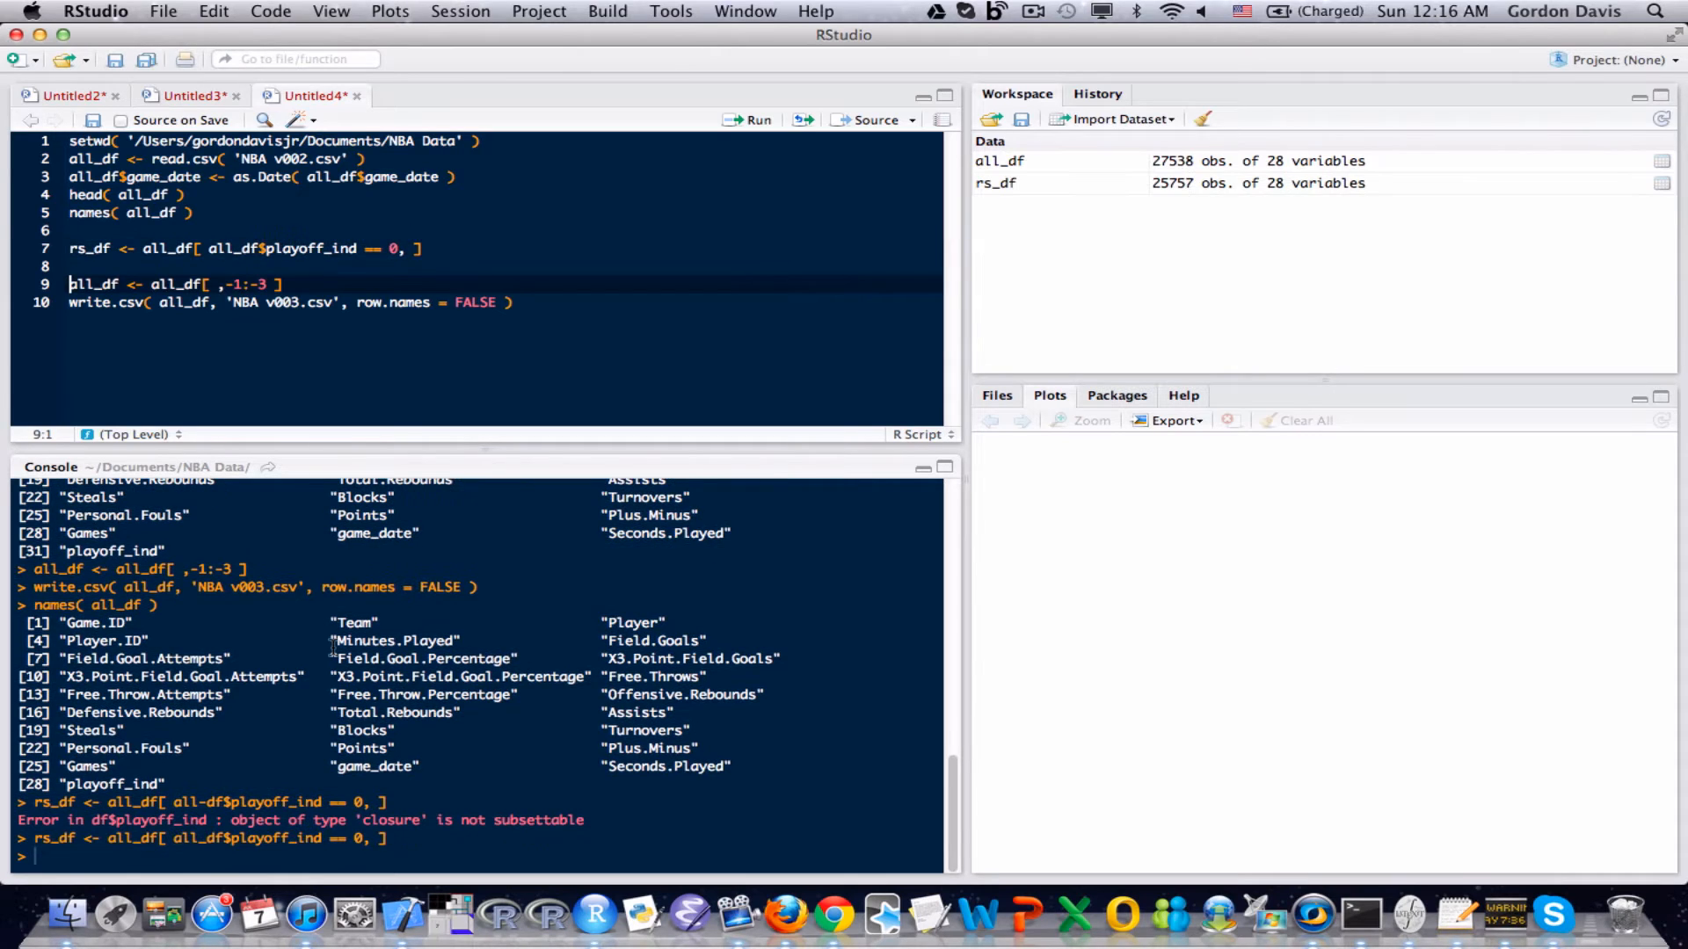
- Rerun the corrected subset and write rs_df[ rs$Player == 'LeBron James', 'Points' ]
key(Return)
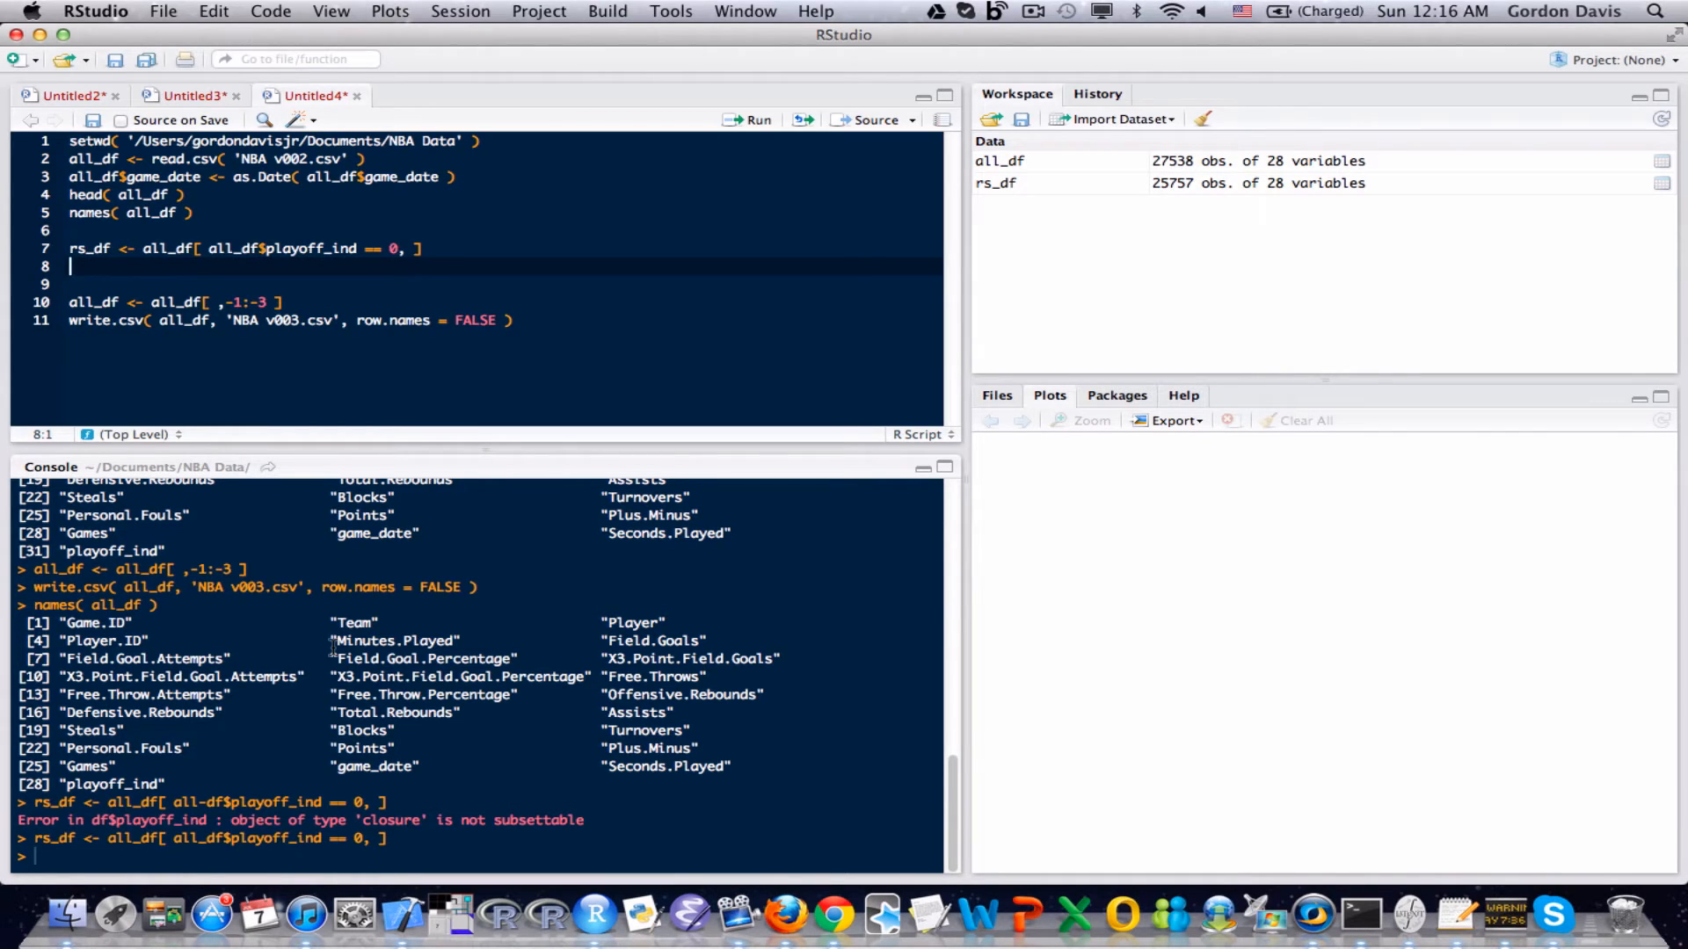
text(rs_df[)
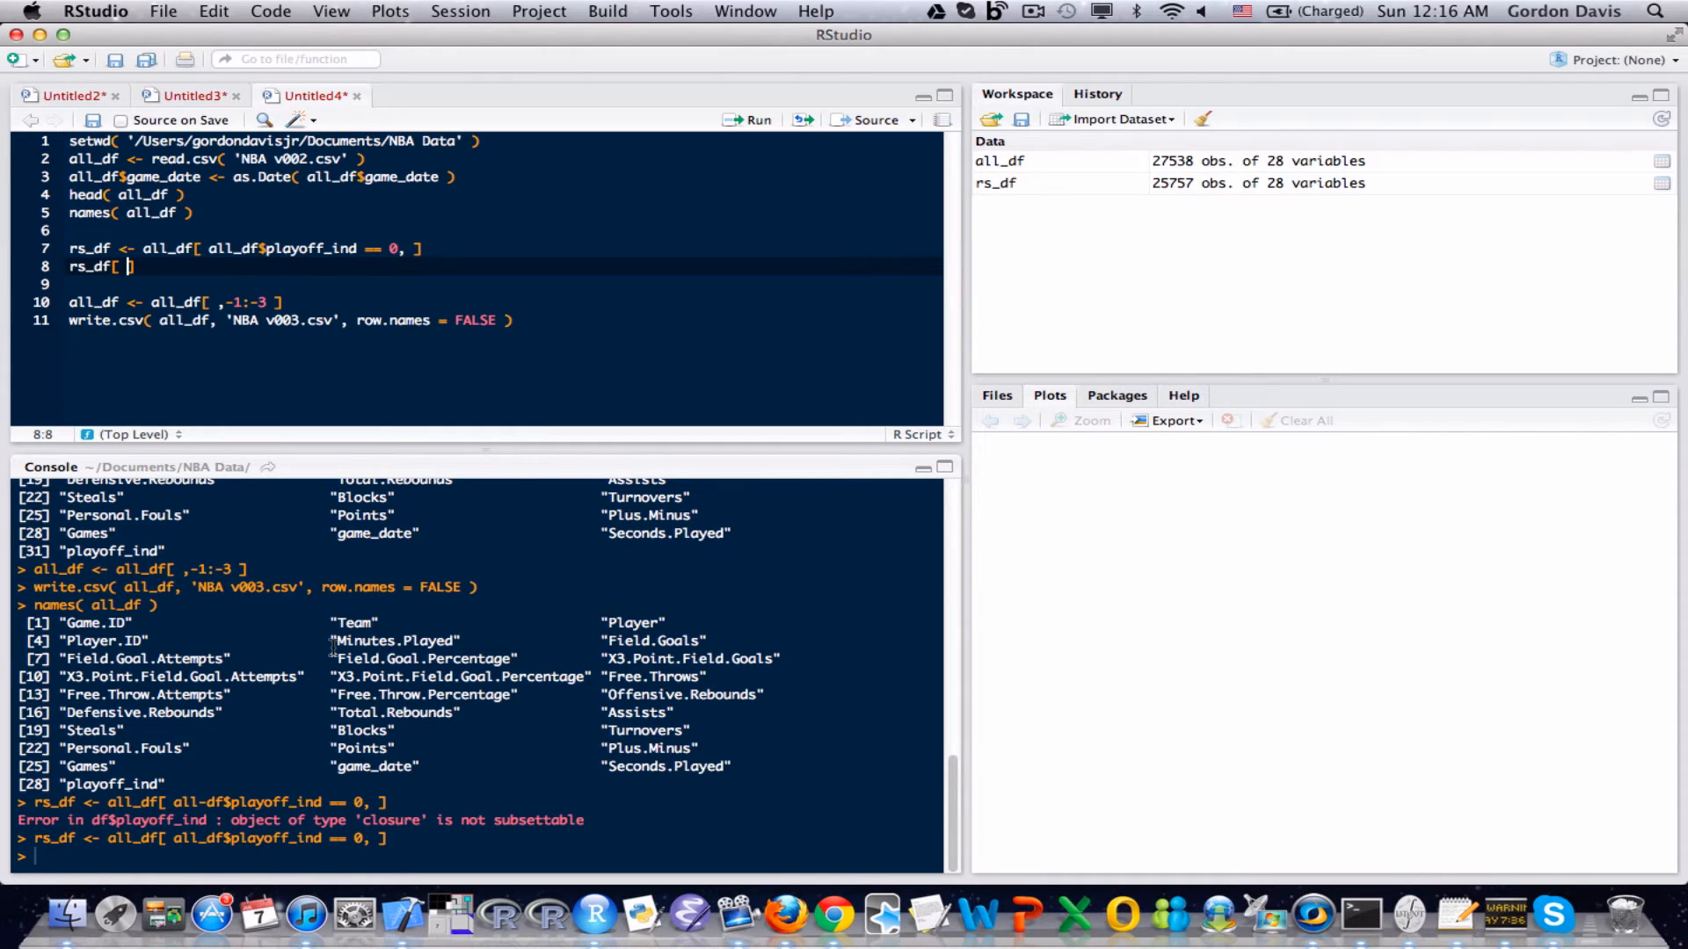
text(rs_player)
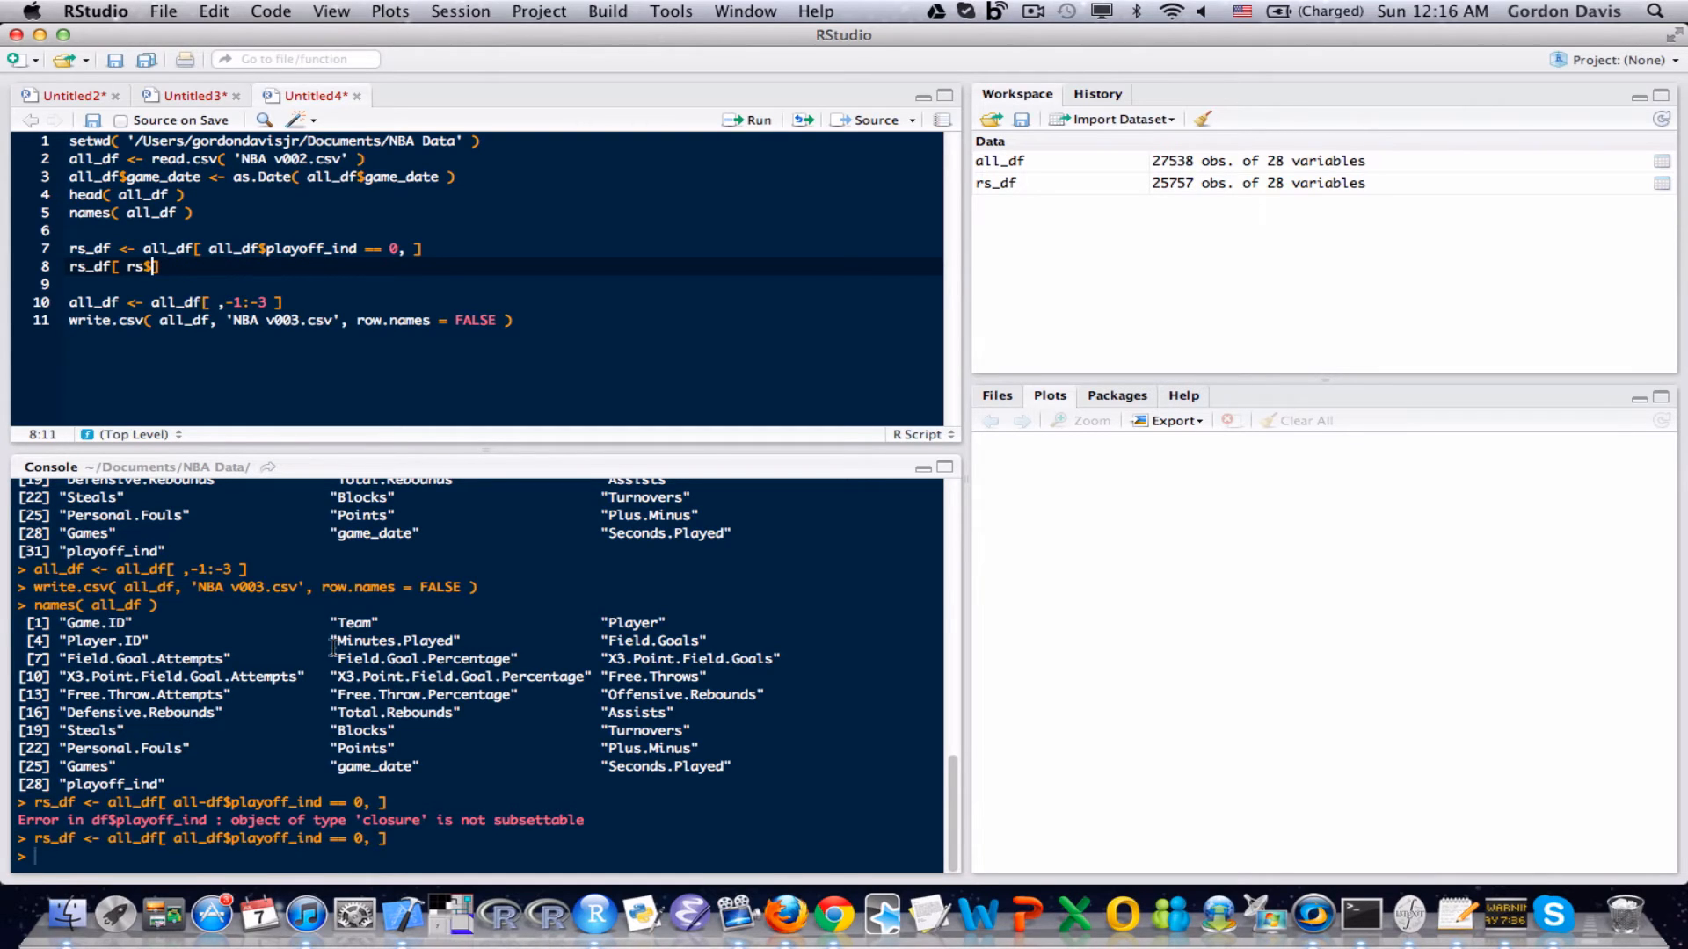
text(Player =)
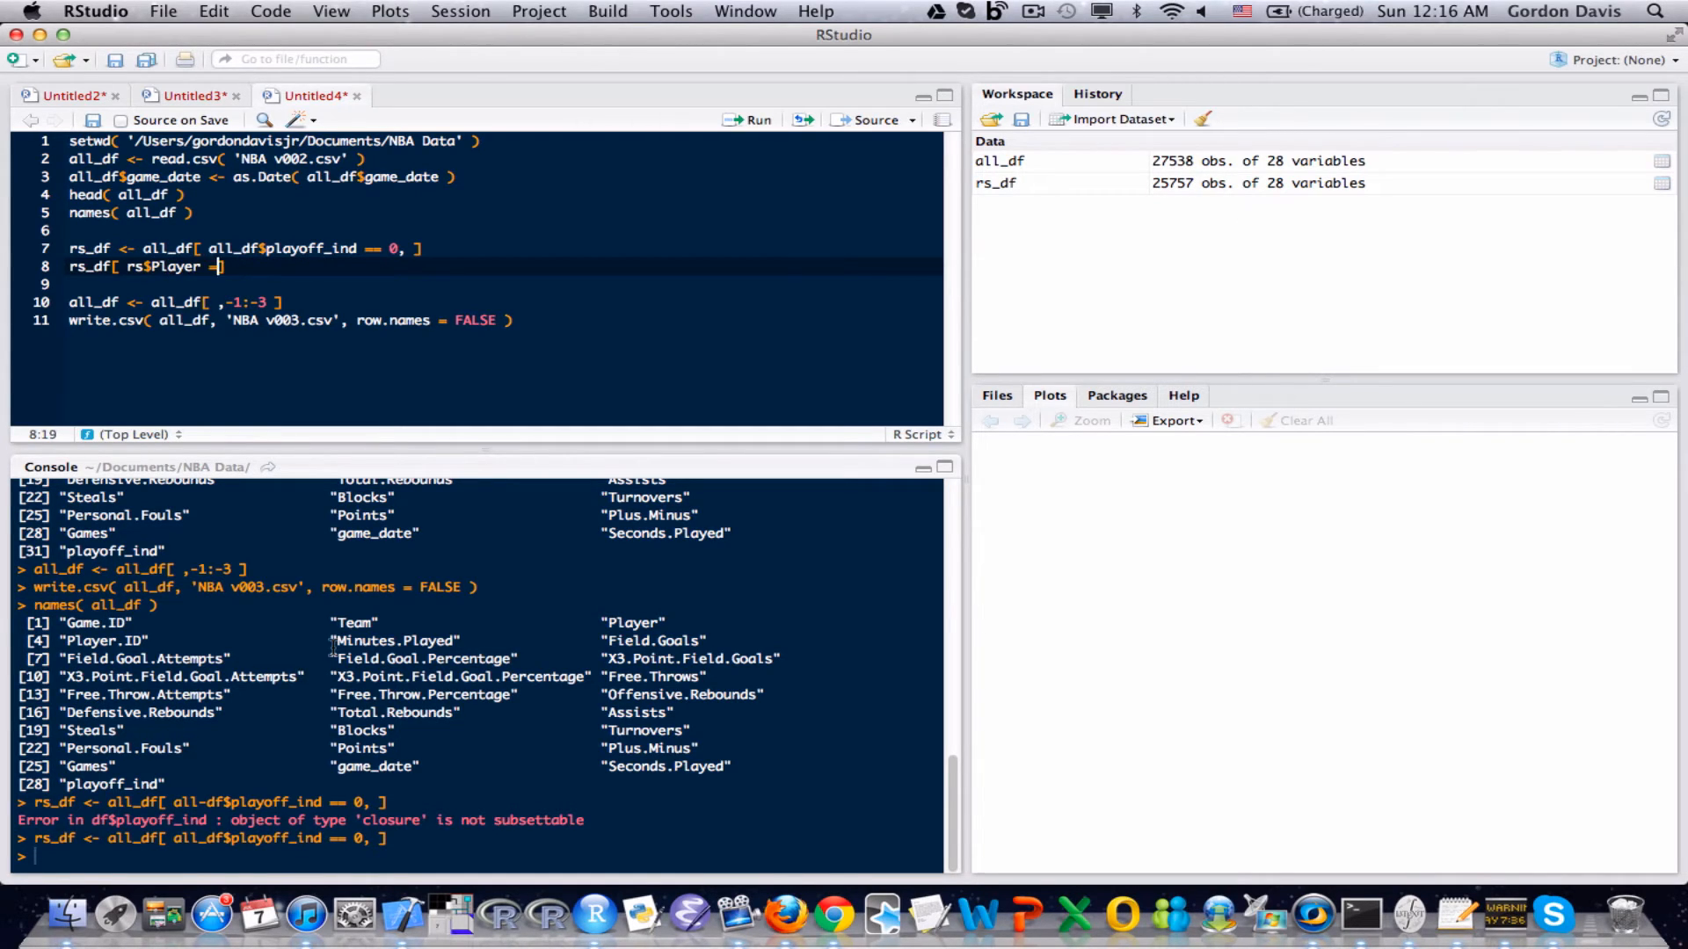
text(== 'LeBr)
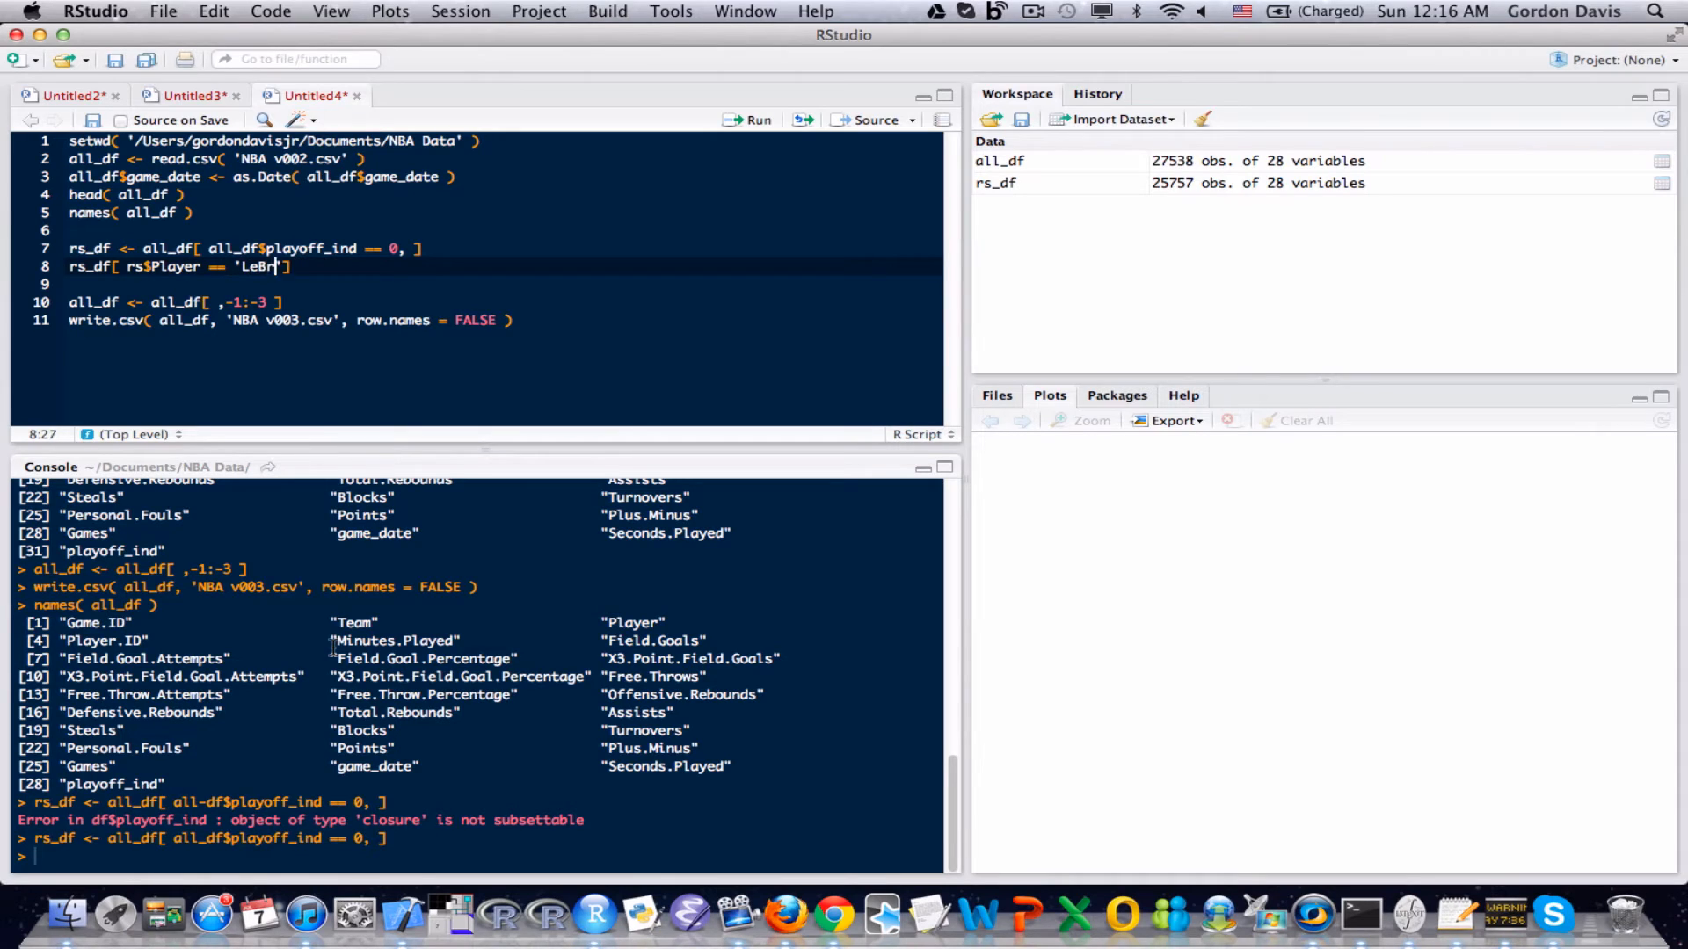
text(n James)
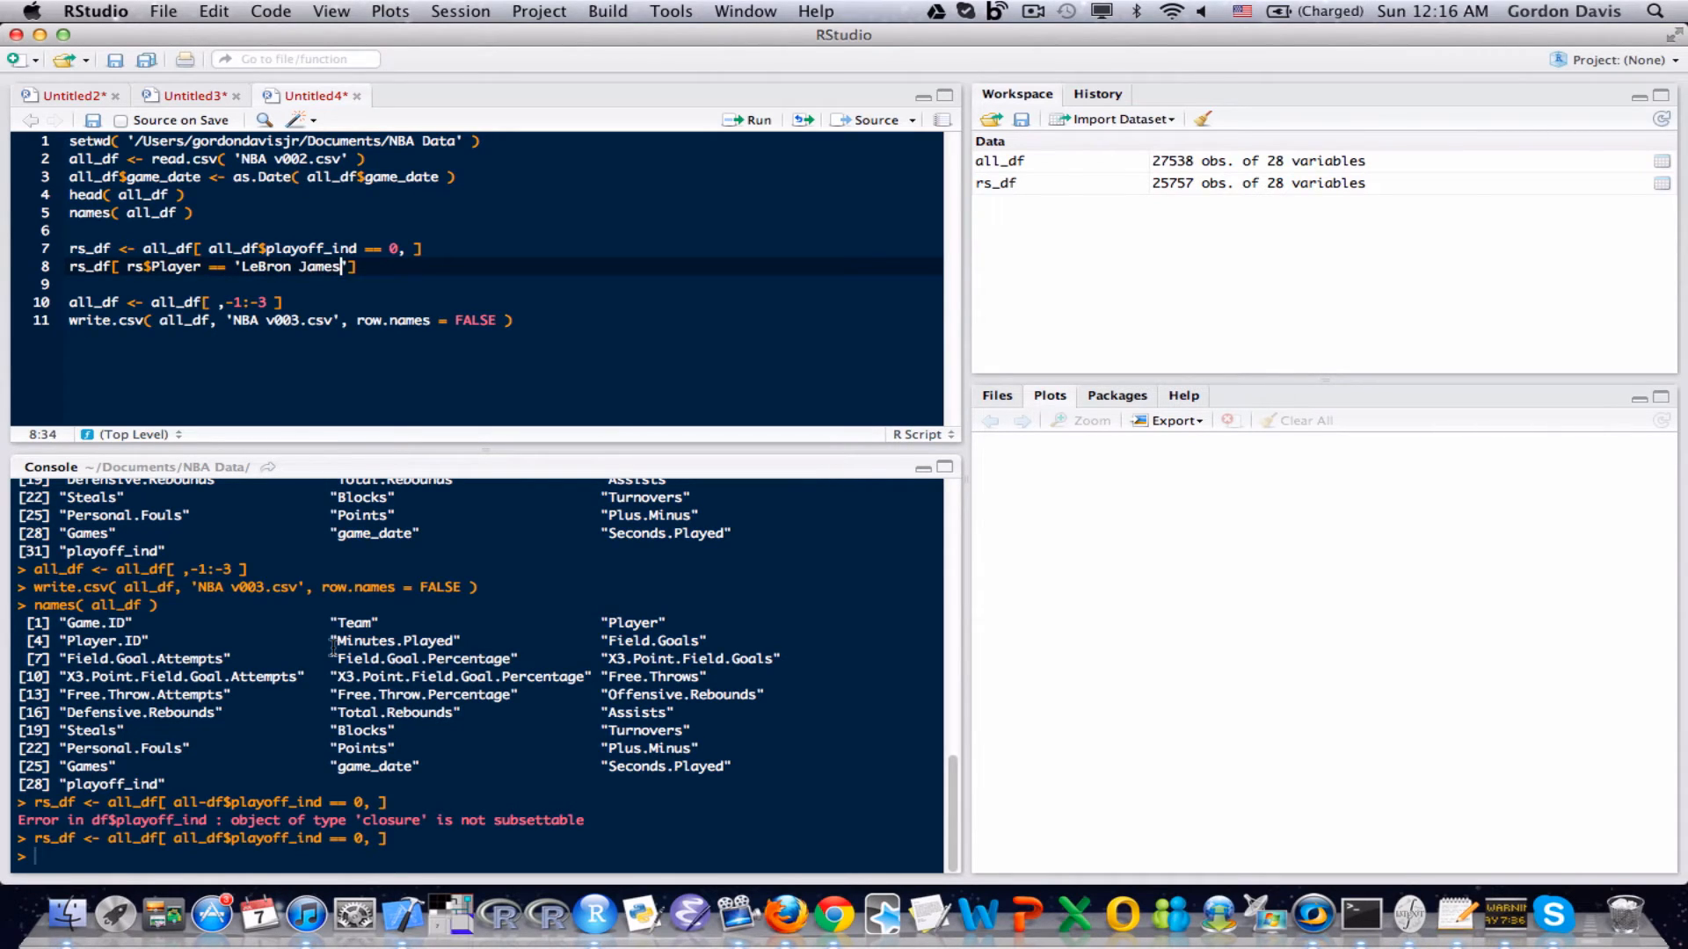
text(, 'P')
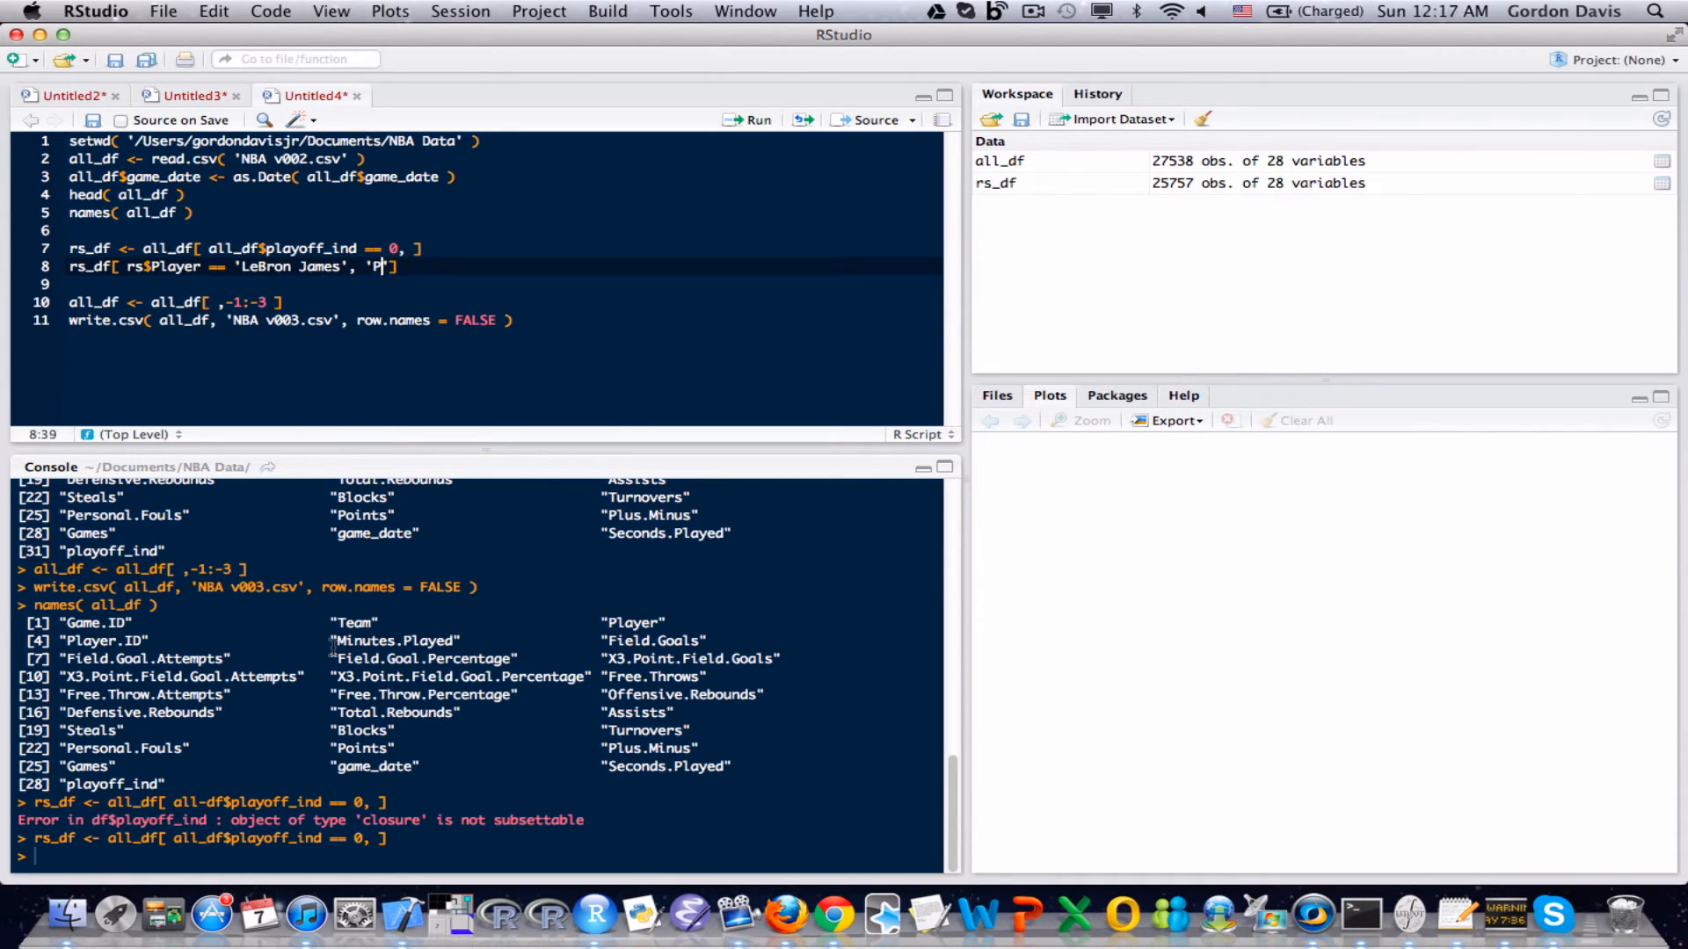
text(oints)
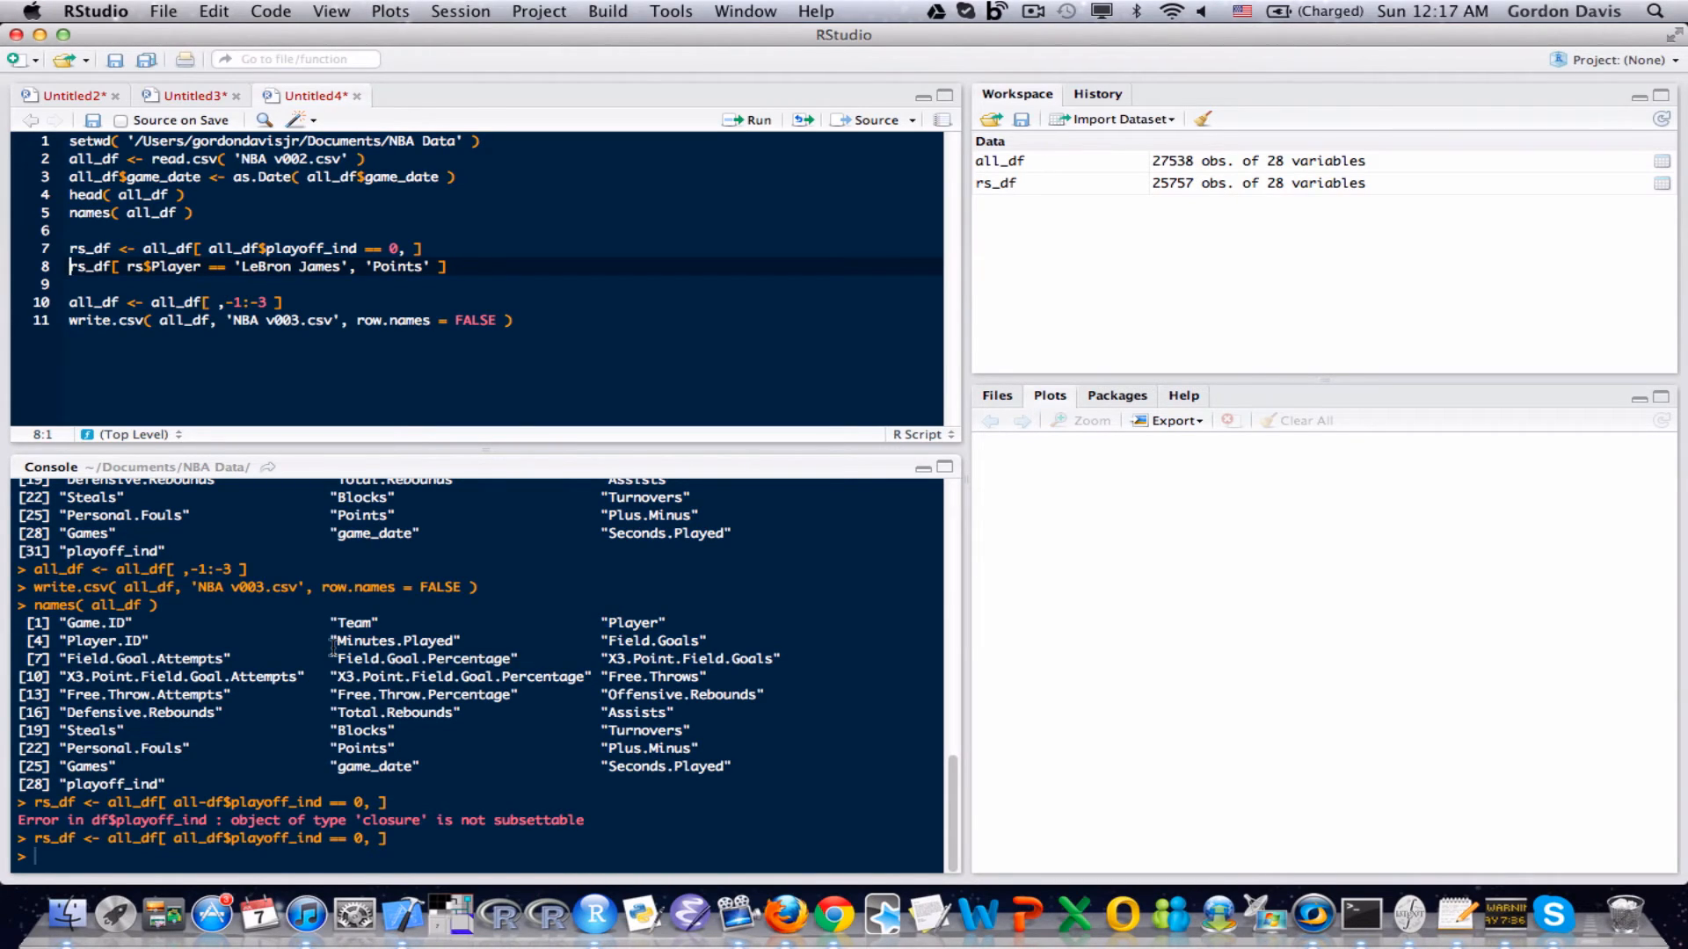
- Wrap the LeBron James points expression in sum( ) and run it
text(sum()
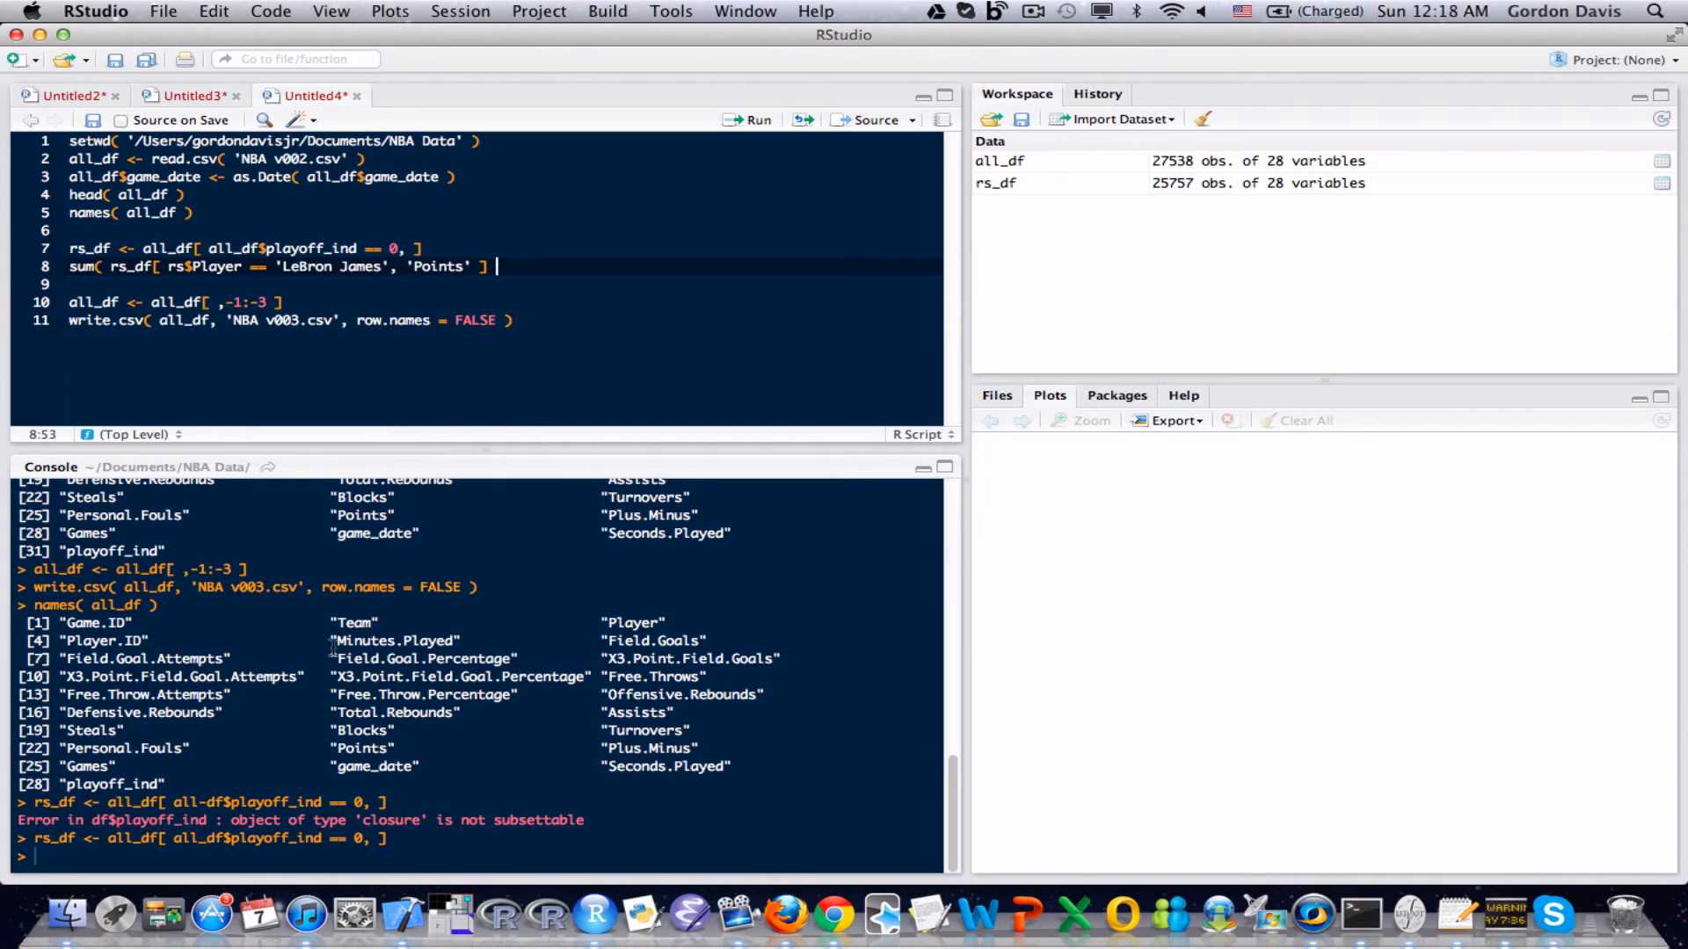
text())
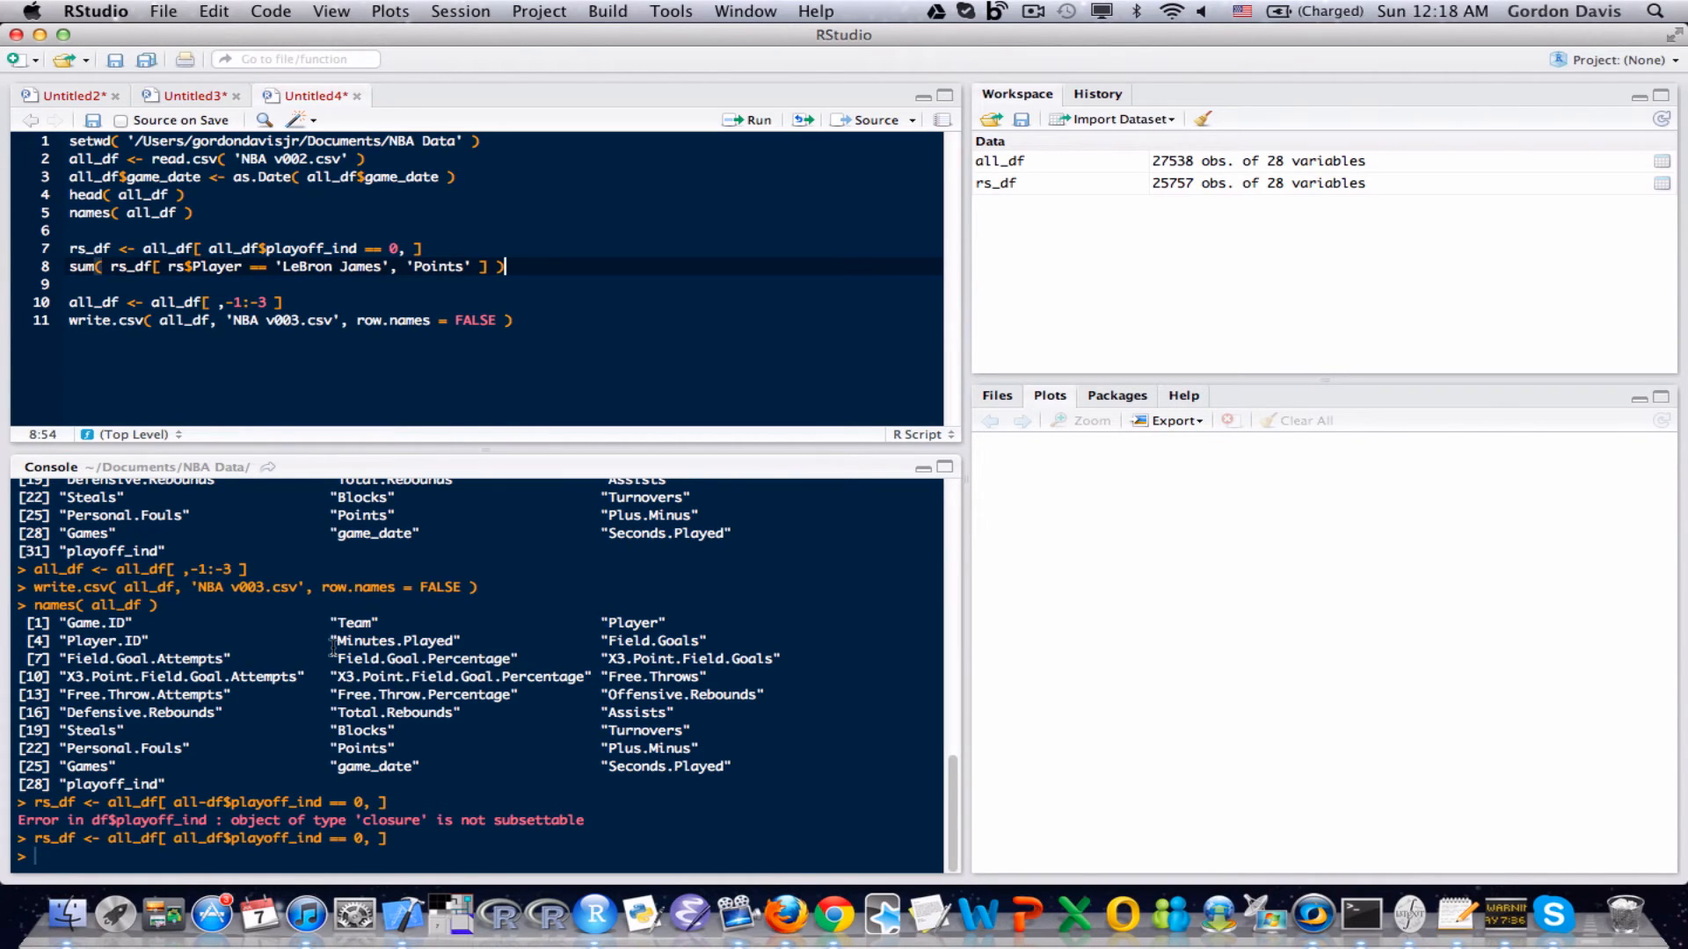
key(Return)
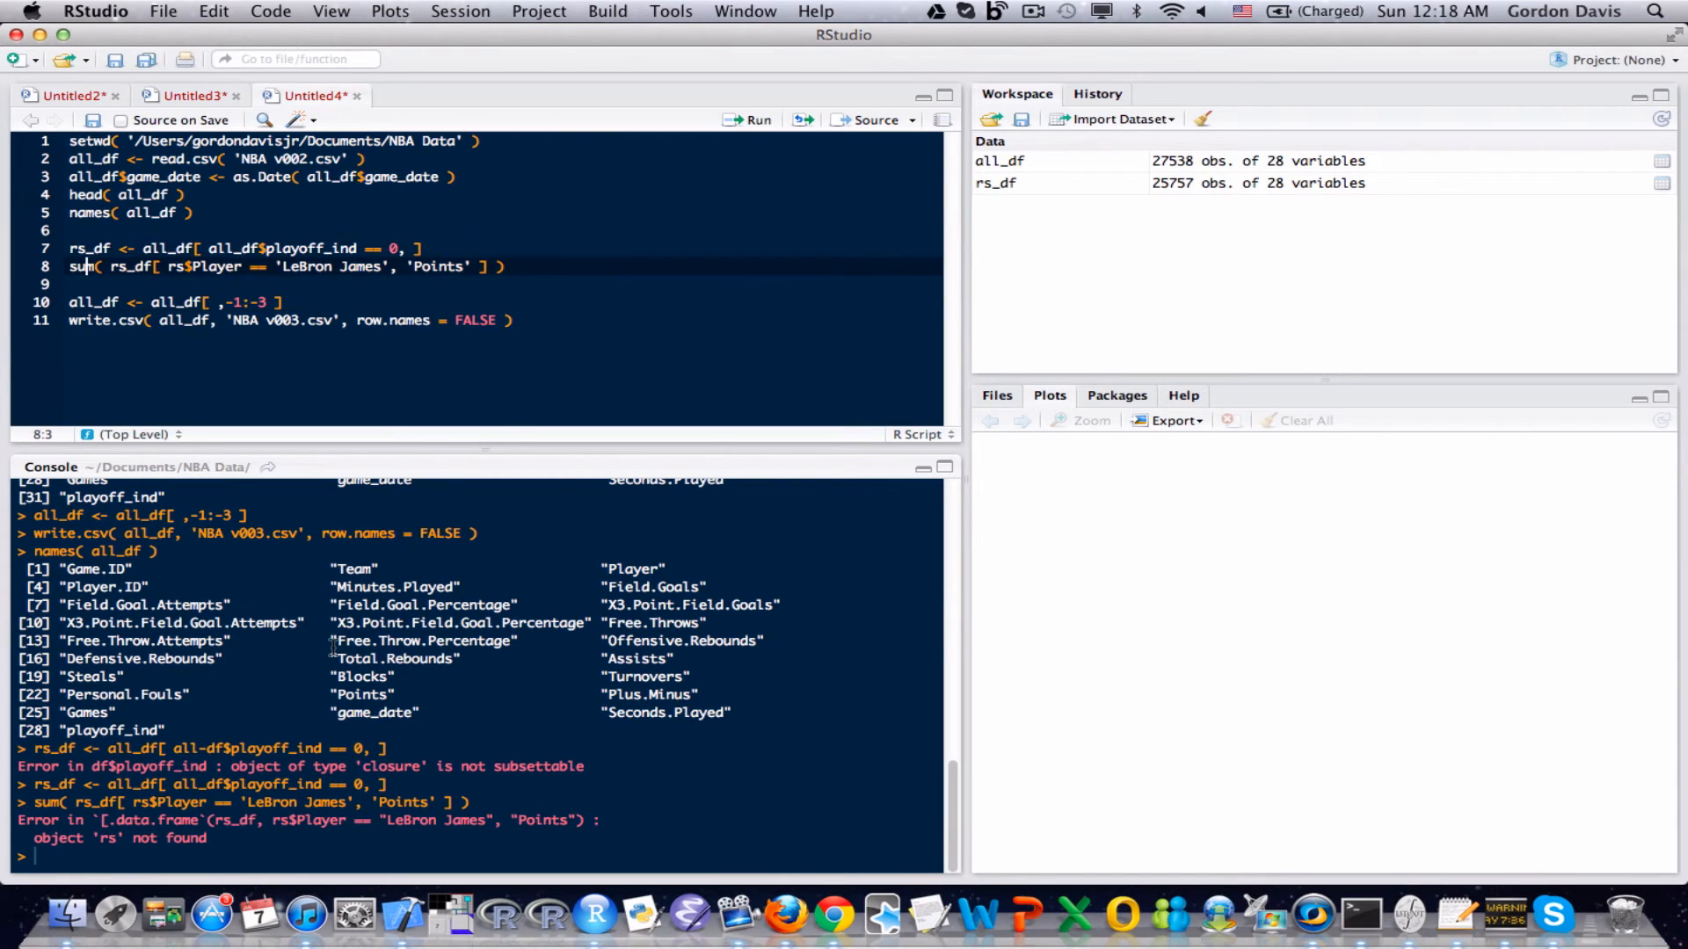
- Change rs$Player to rs_df$Player and run to get the 2036 points total
click(185, 266)
text(_df)
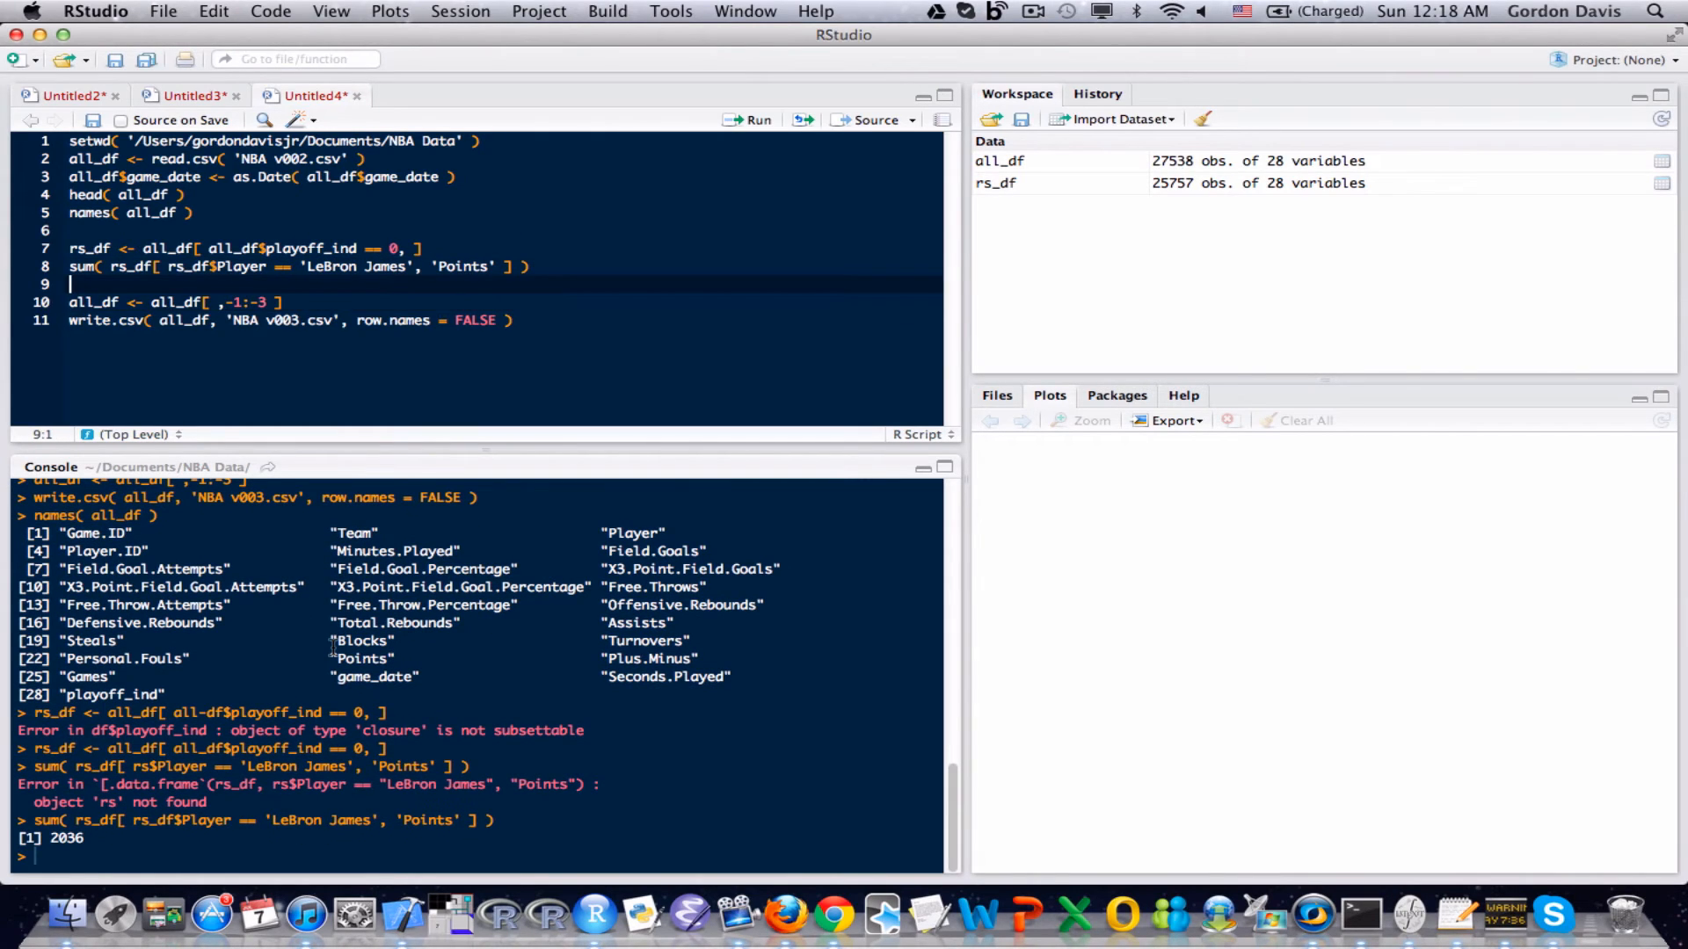
key(Return)
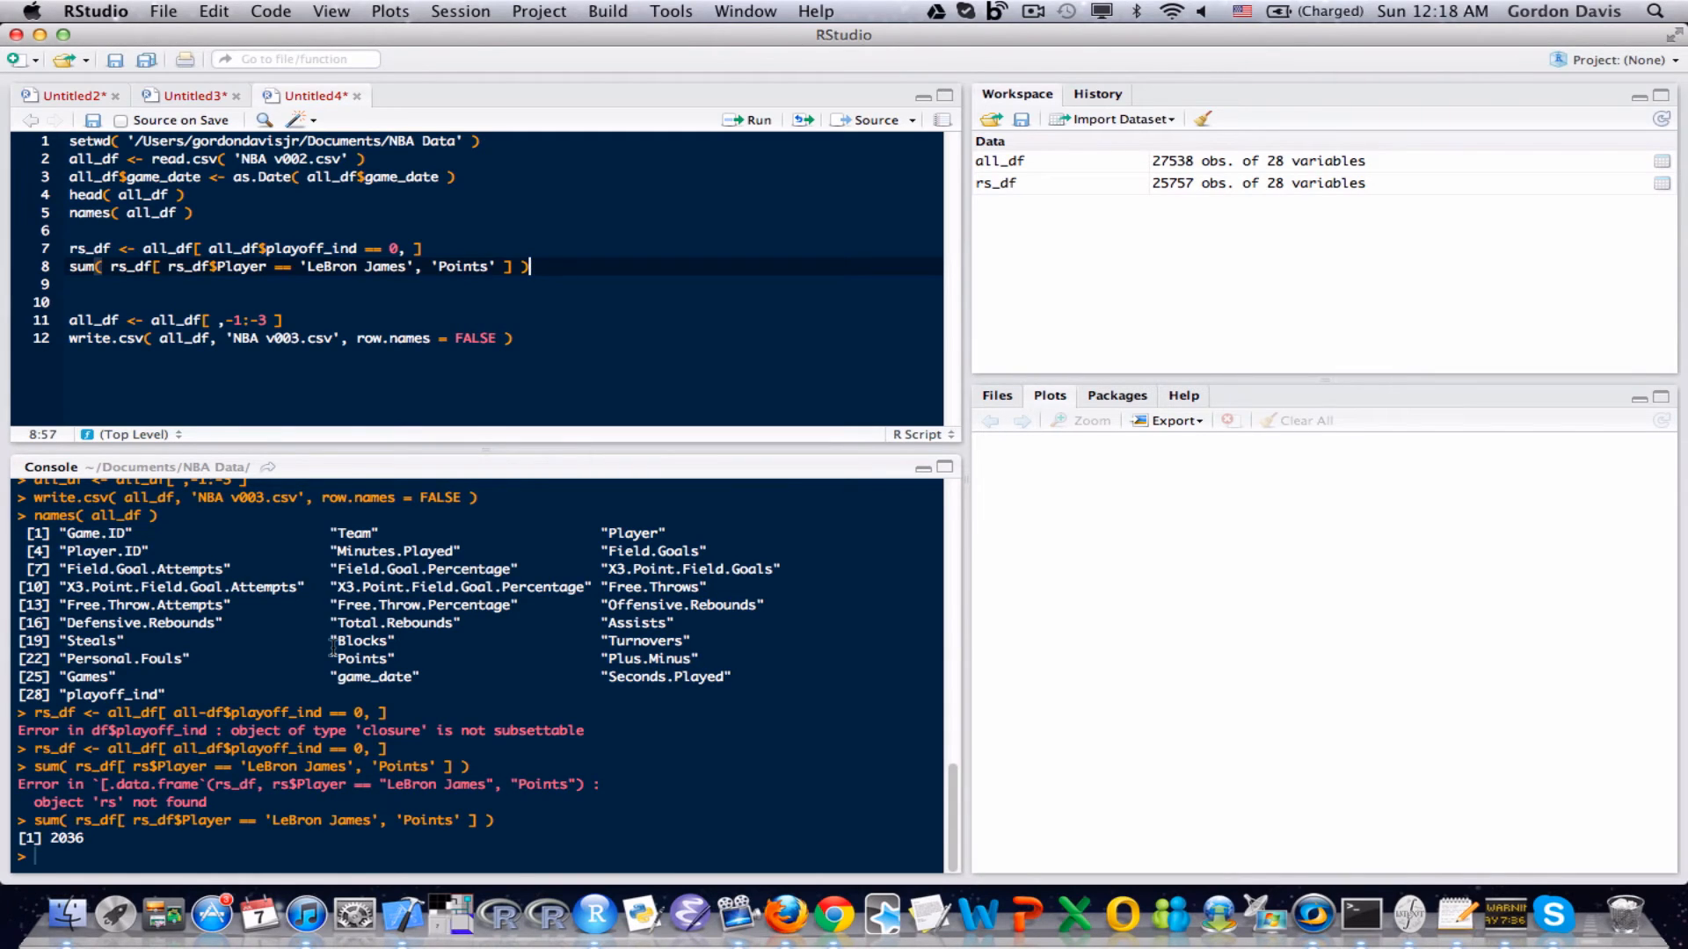
- Divide the points sum by the same sum over 'Games' and run for 26.78947 per game
text(/)
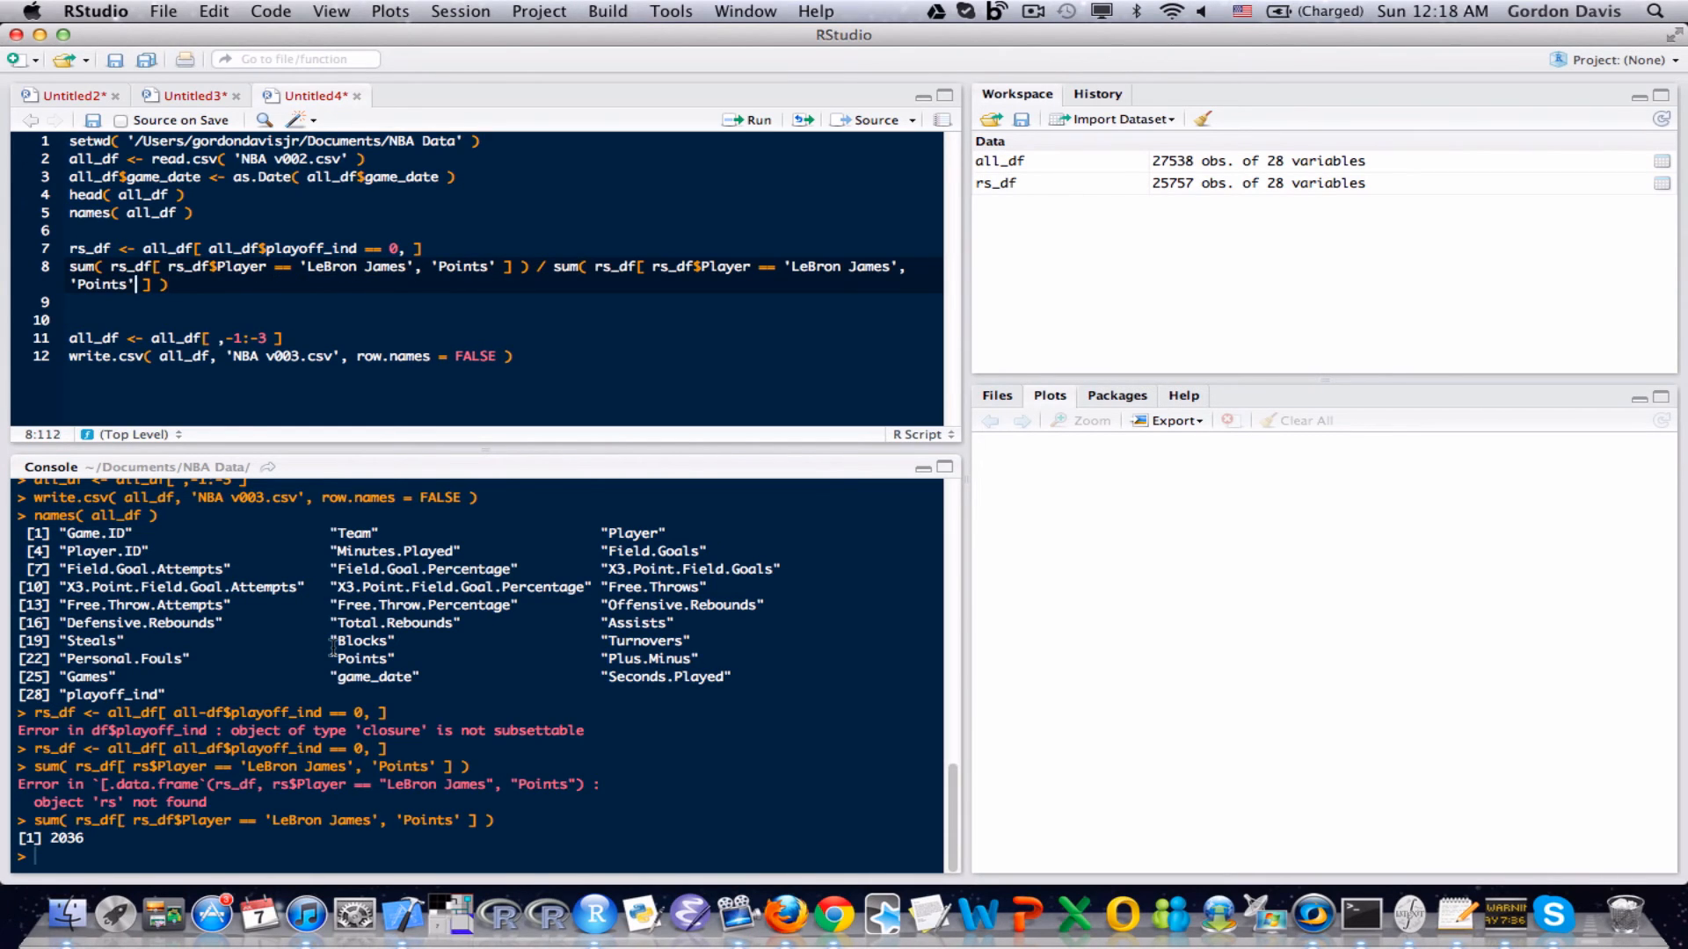
double_click(102, 285)
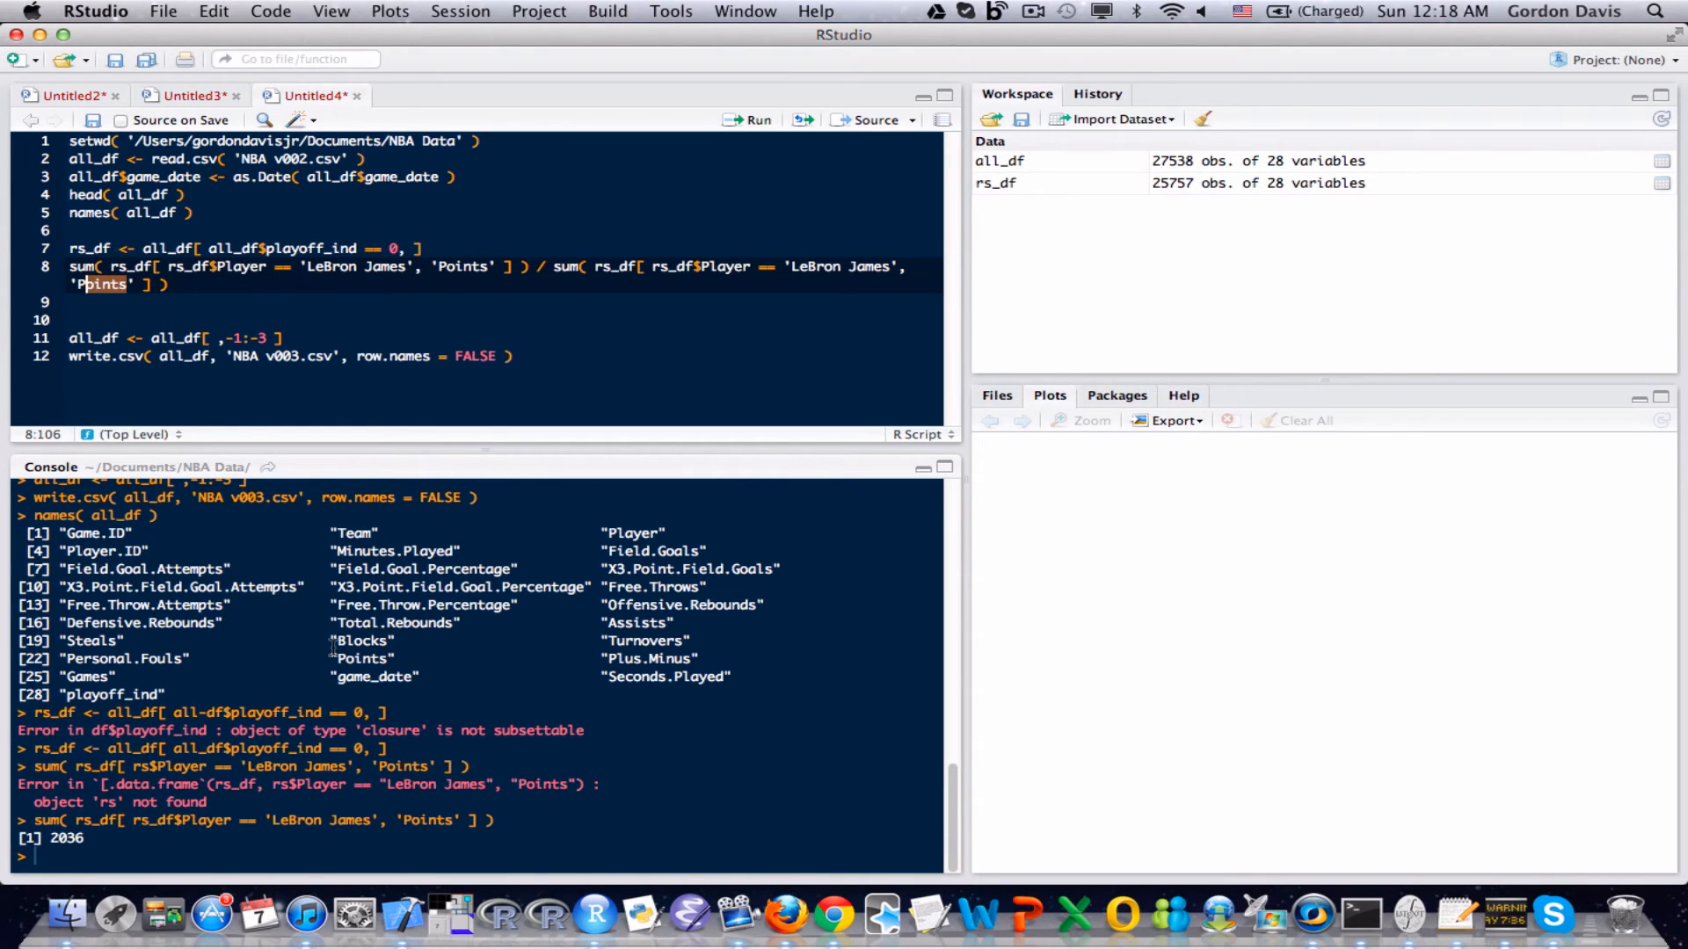
text(Games)
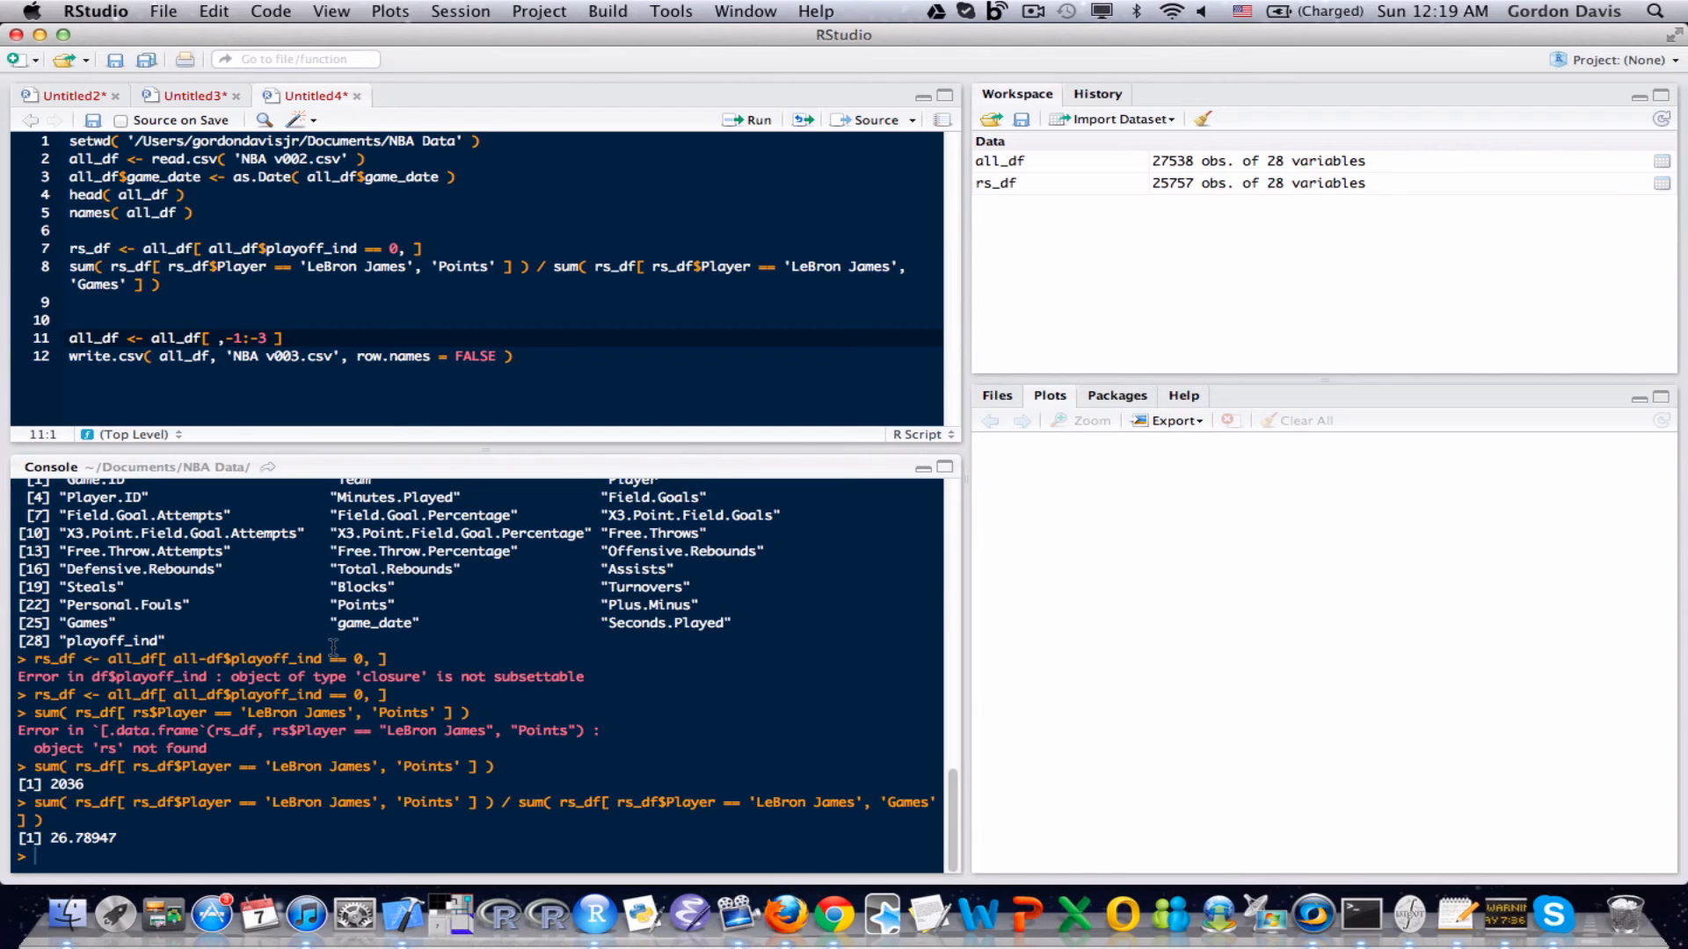
mouse_move(833, 916)
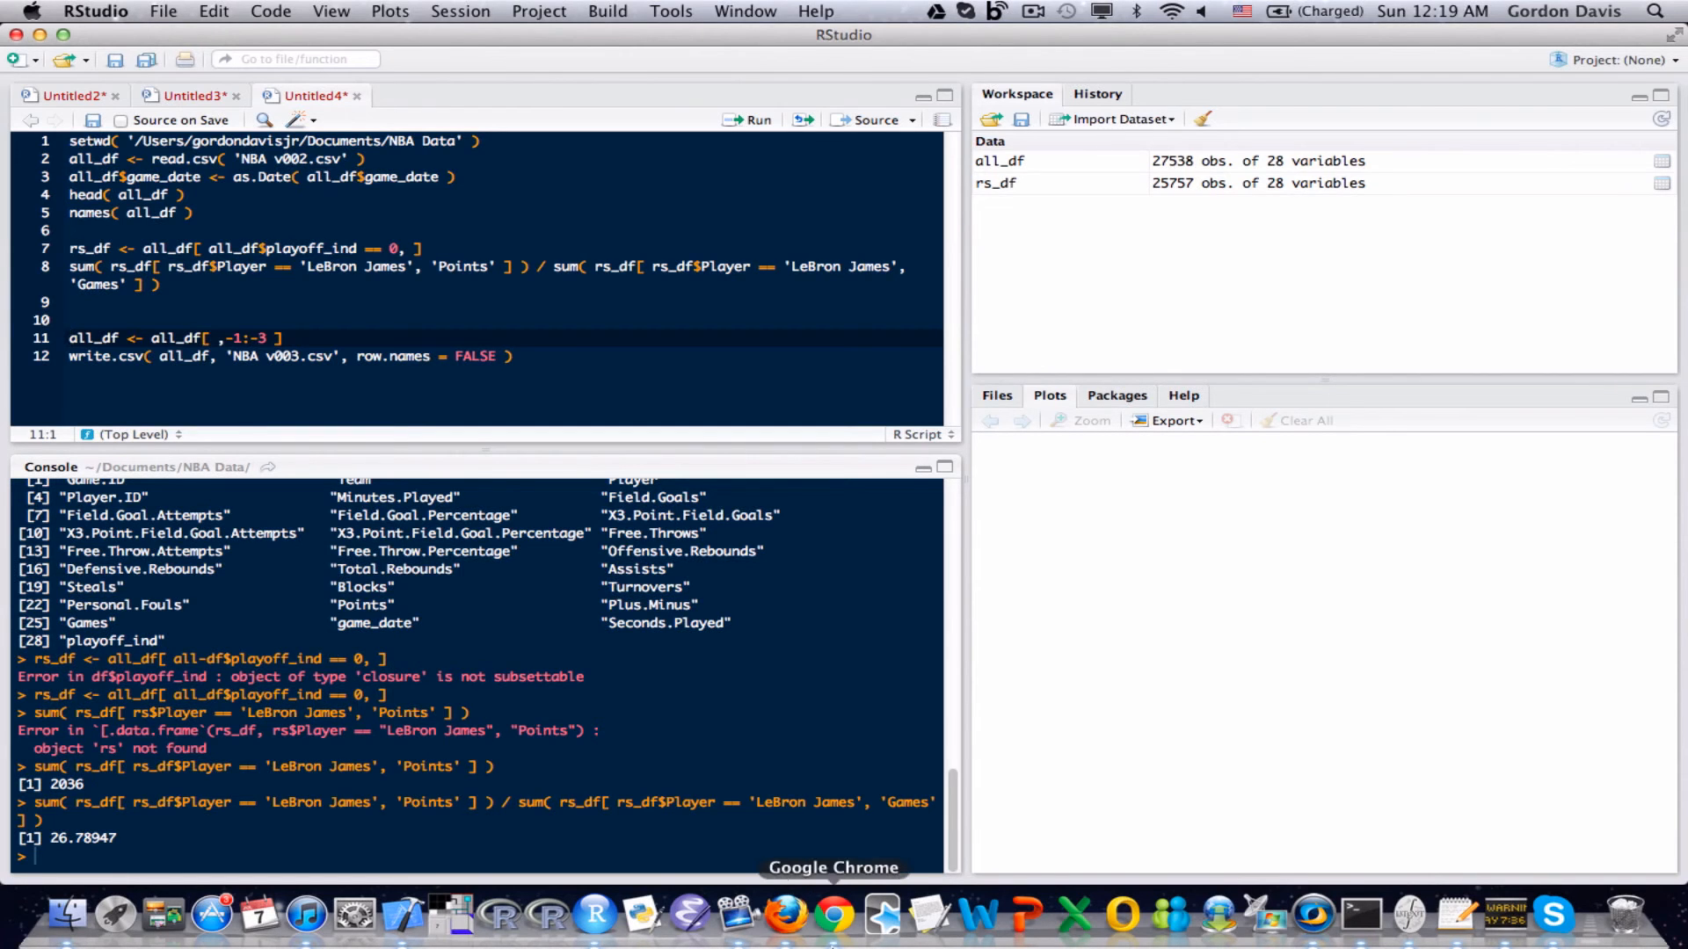
- Switch to Chrome's basketball-reference 2012-13 leaders page showing LeBron at 26.8 PPG
click(833, 918)
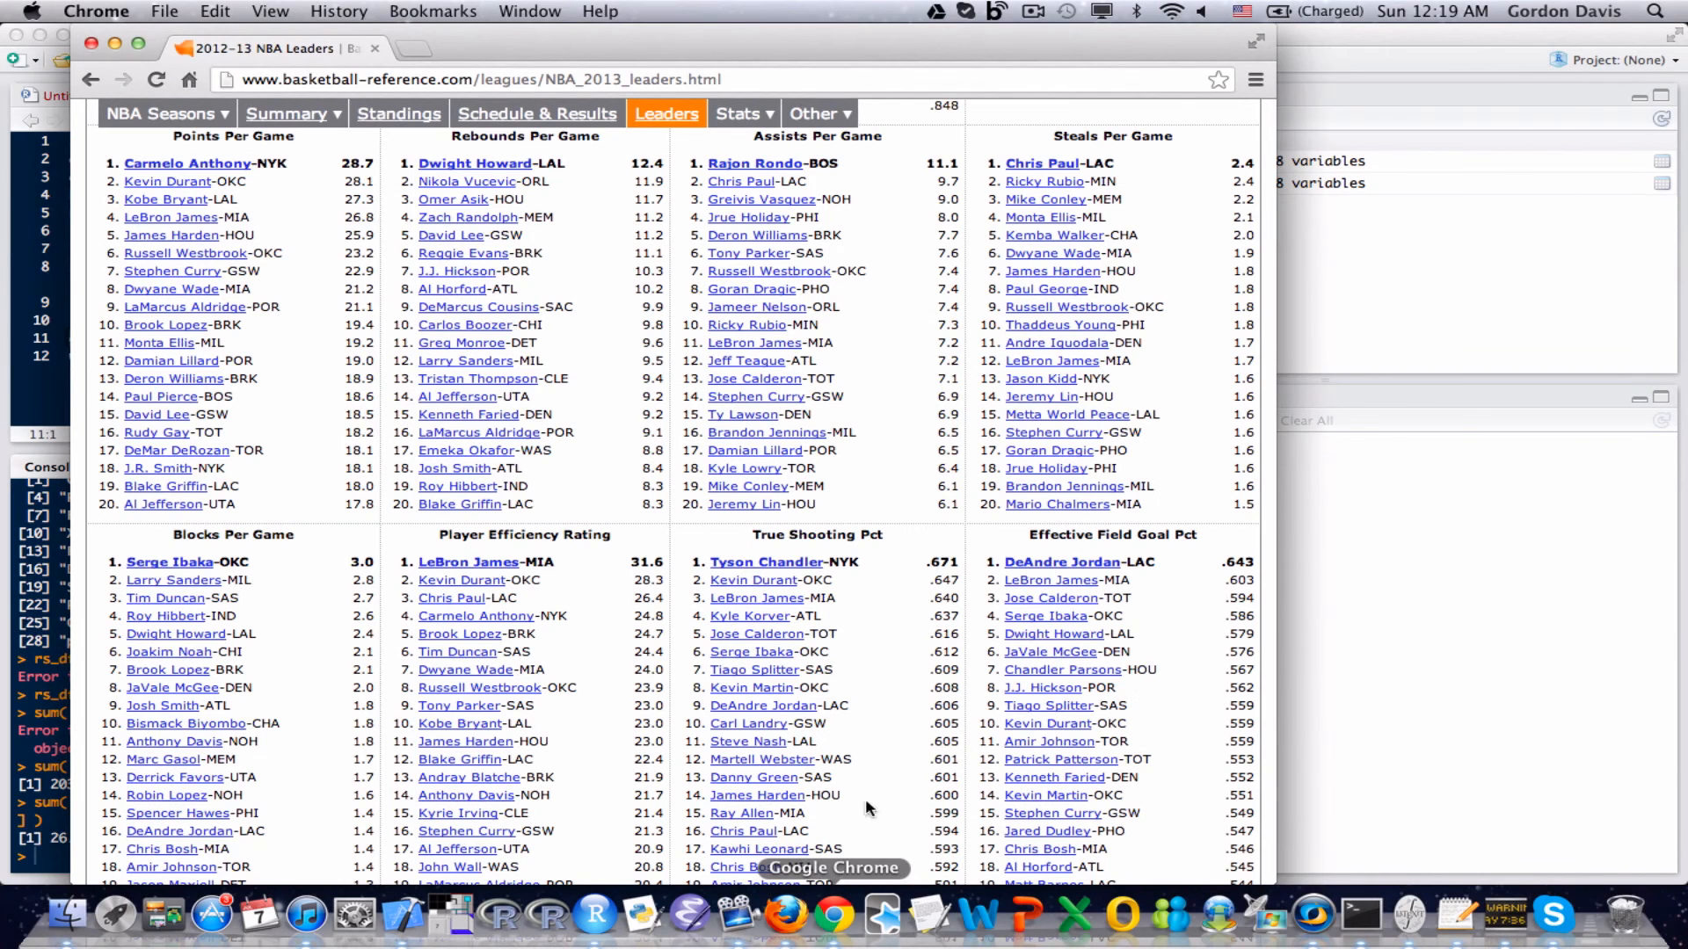
mouse_move(890, 673)
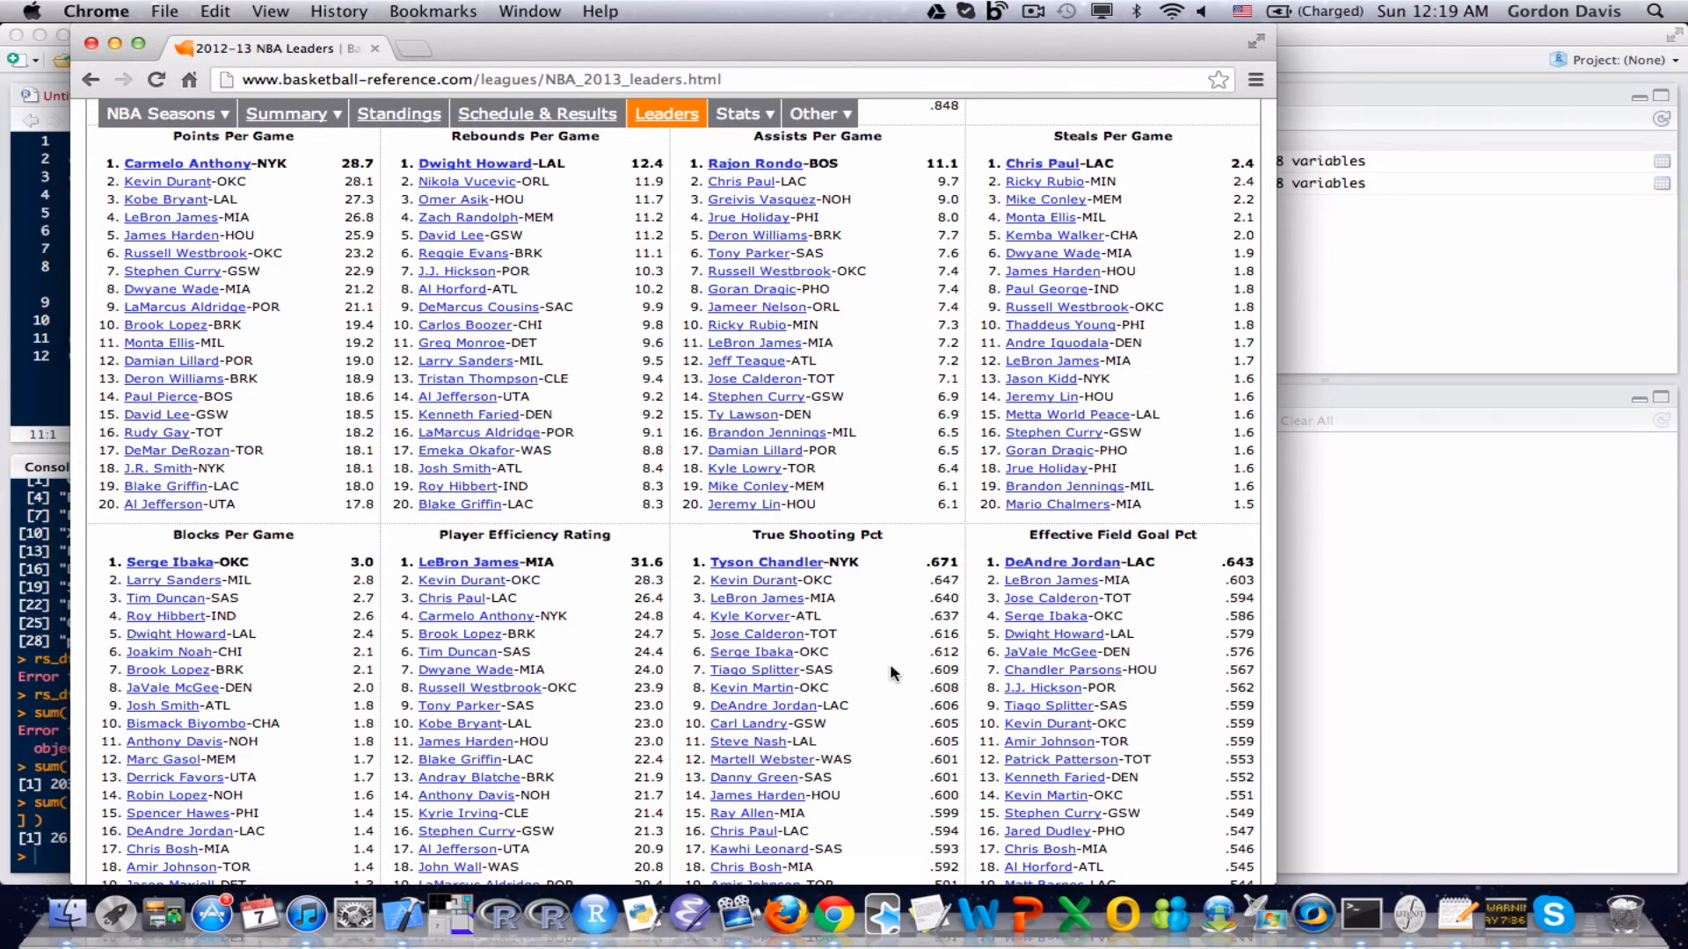
mouse_move(882, 644)
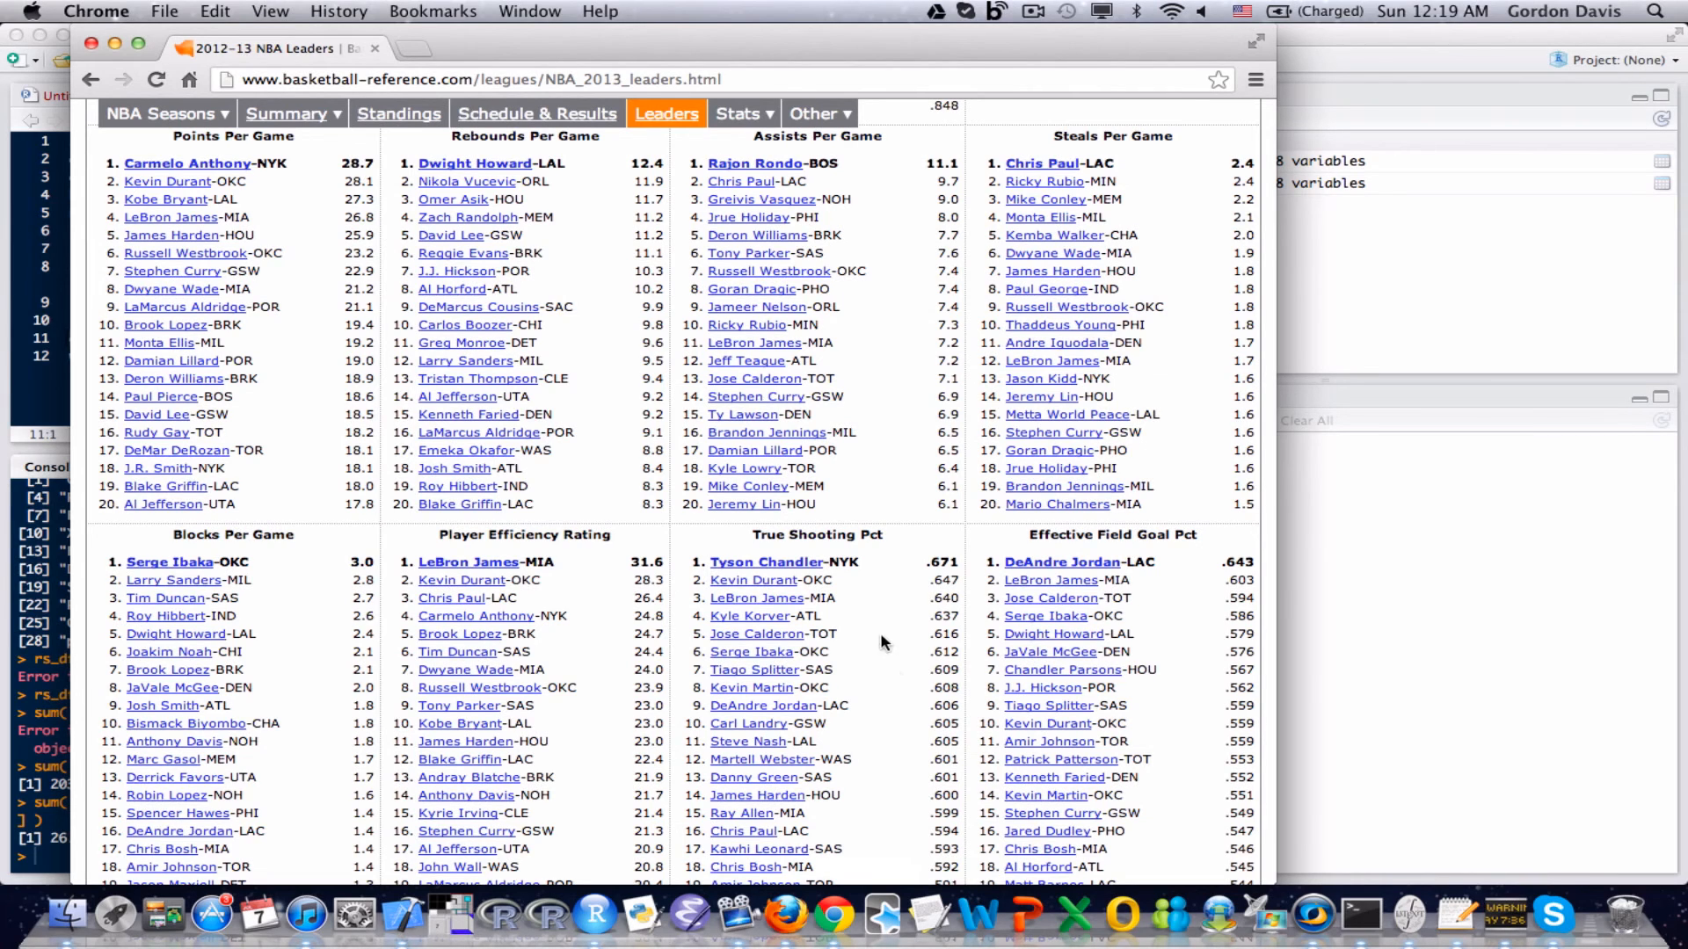
mouse_move(767, 561)
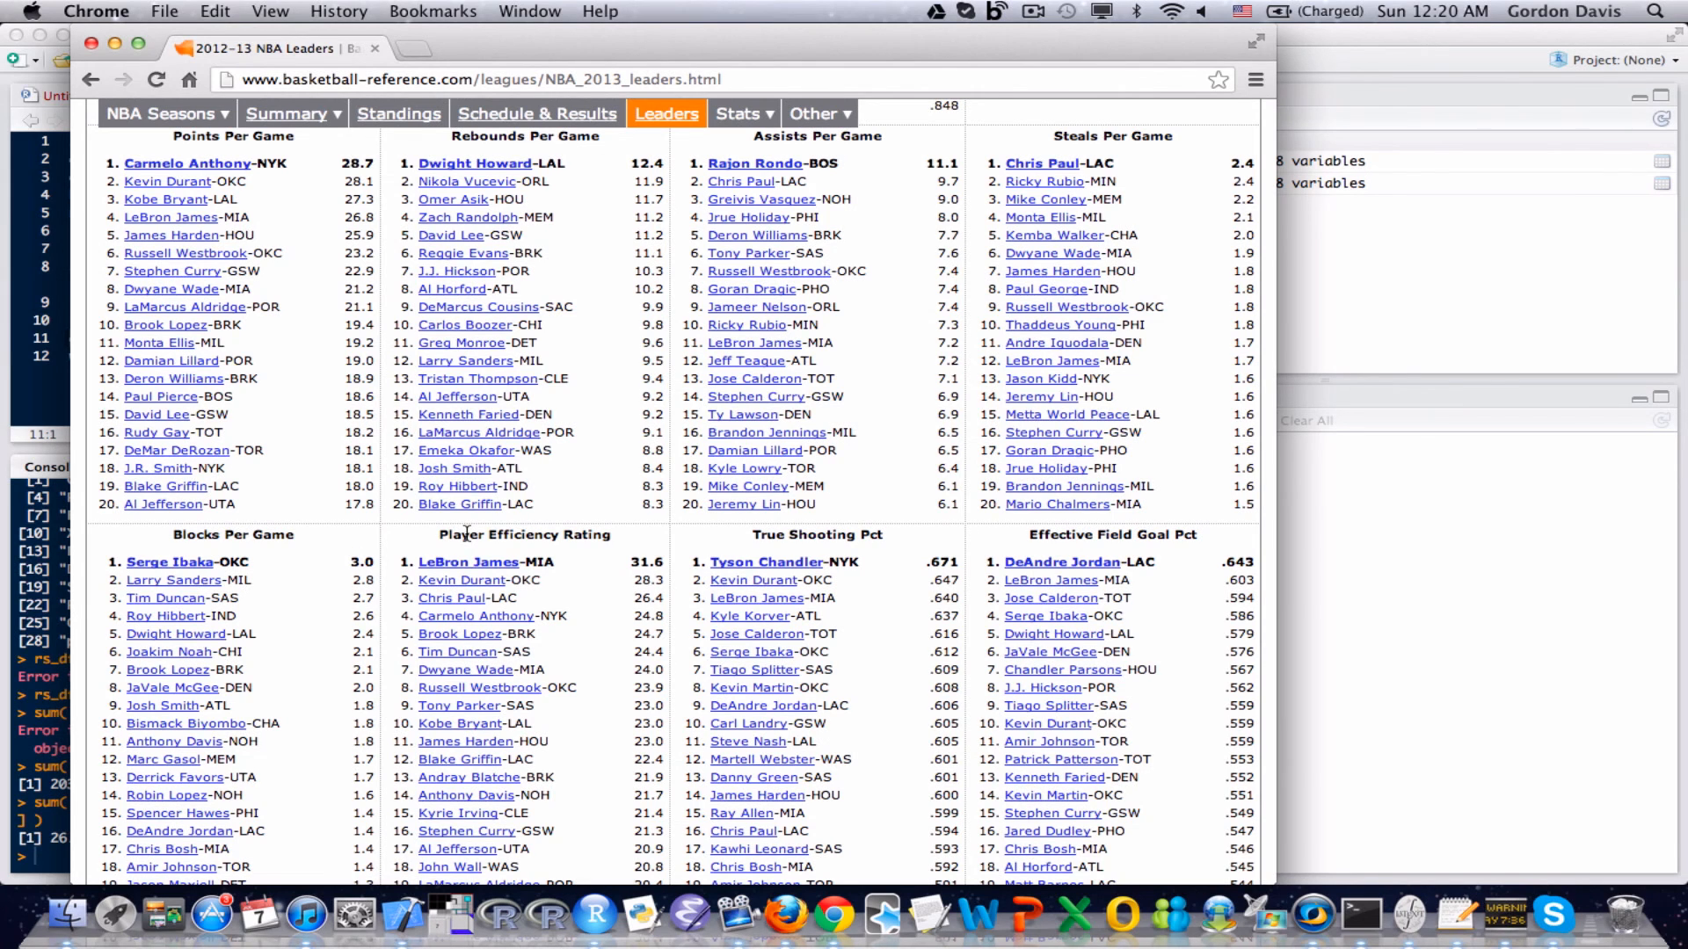
mouse_move(12, 260)
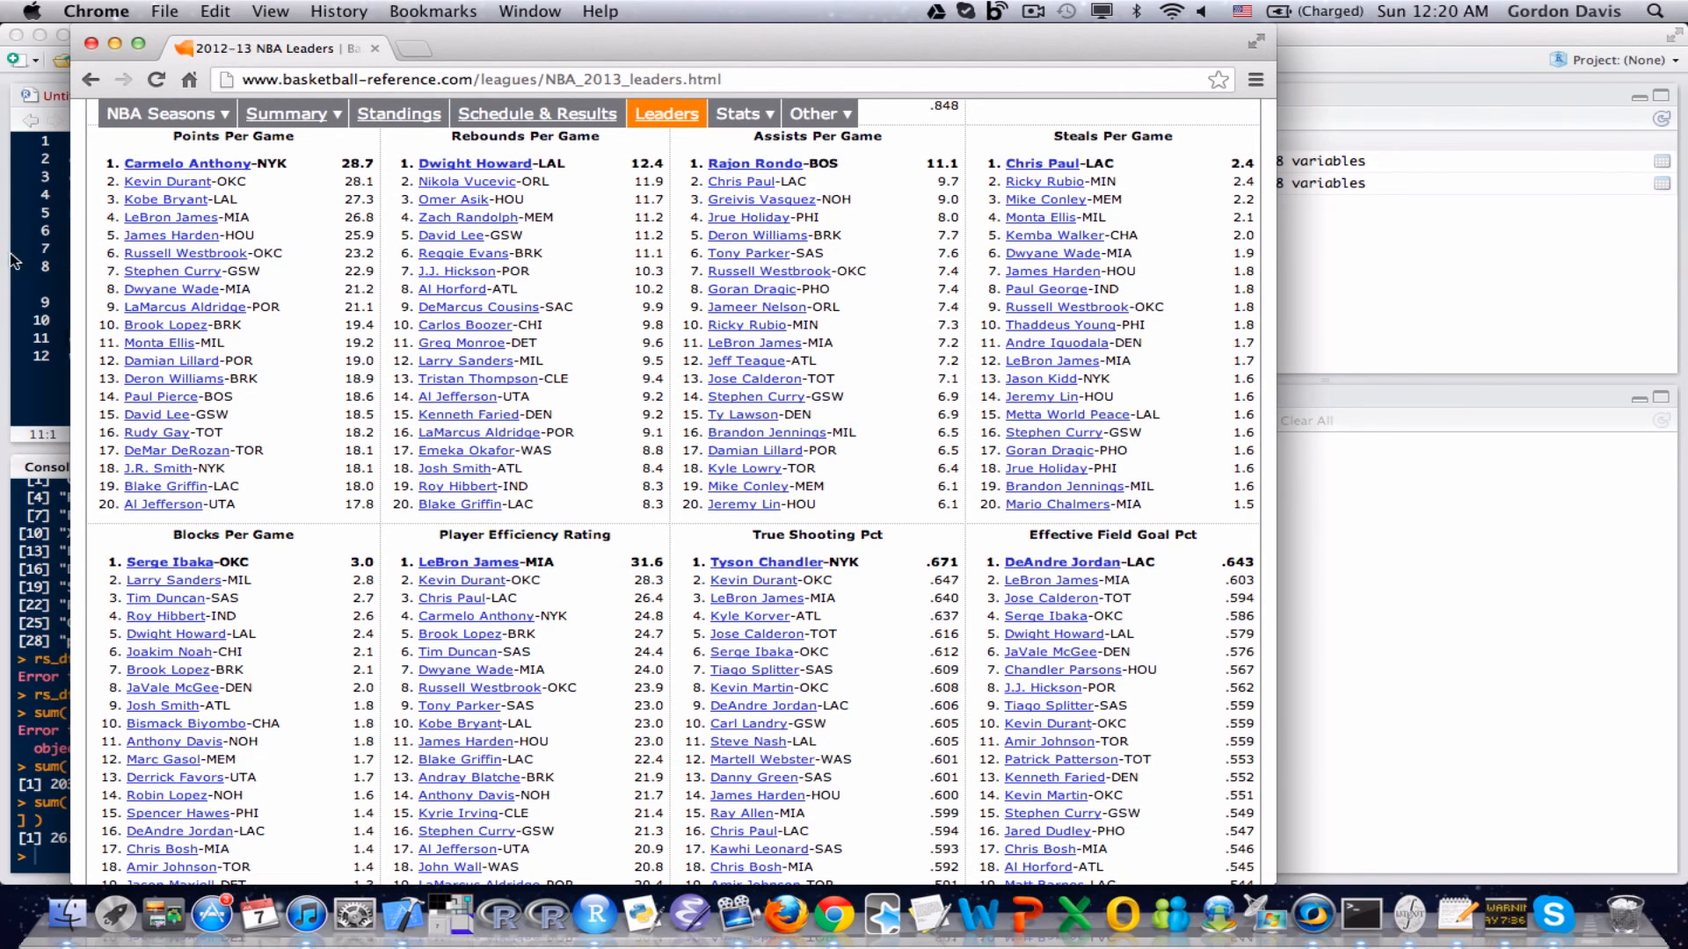